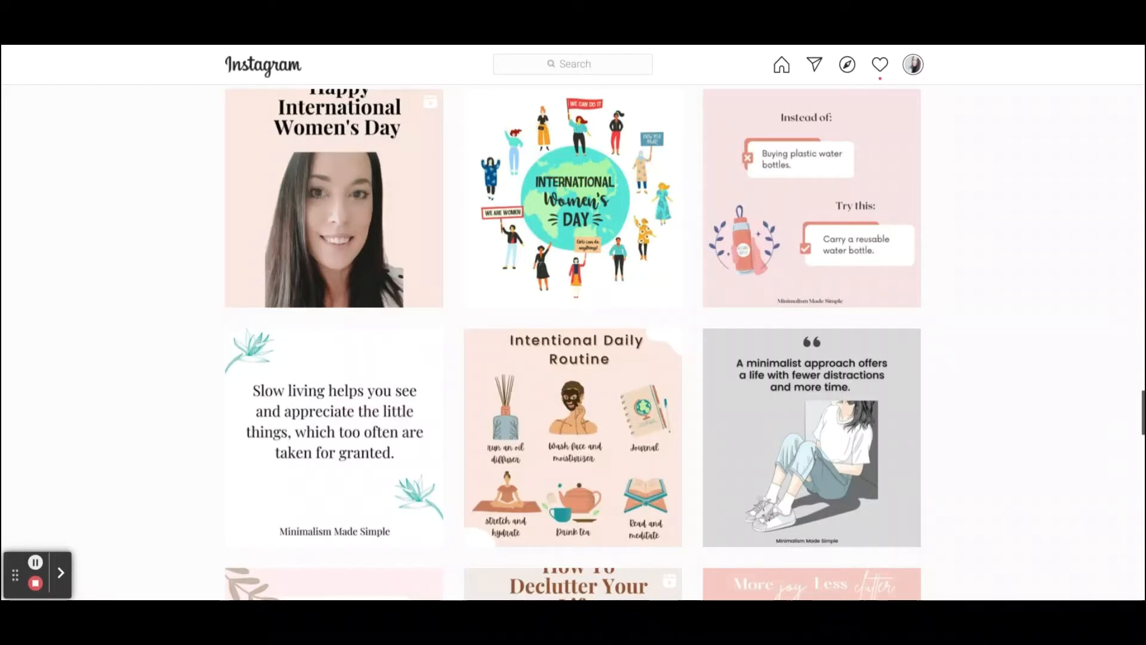
# Scroll down through the design to reach the peach quote page.
pyautogui.scroll(-3)
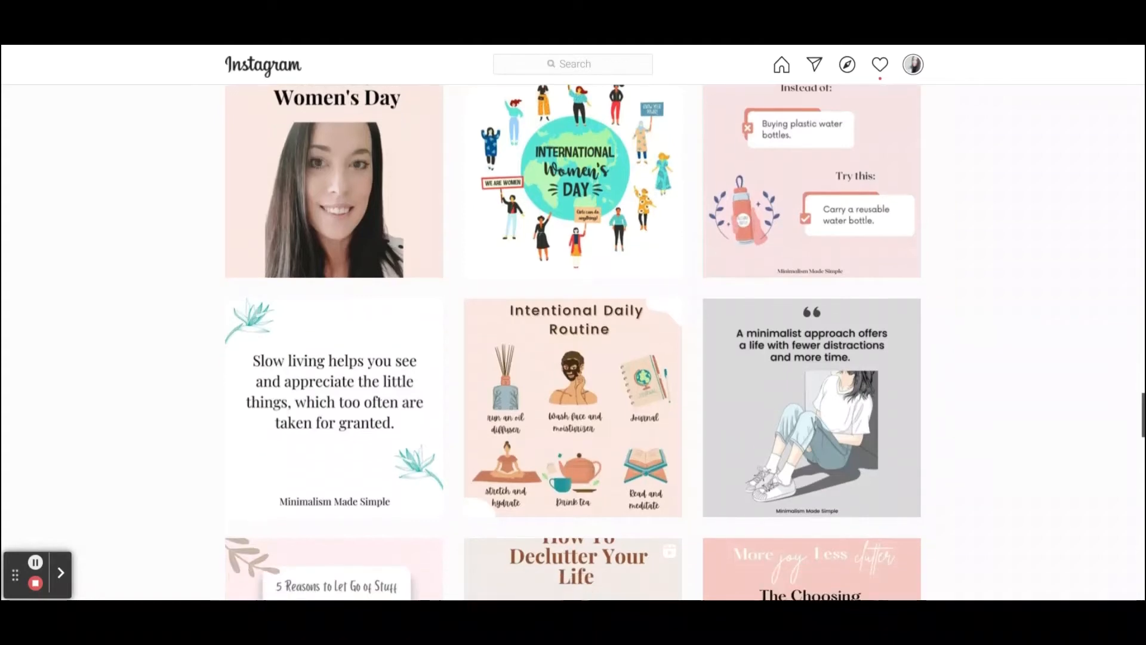
pyautogui.scroll(-3)
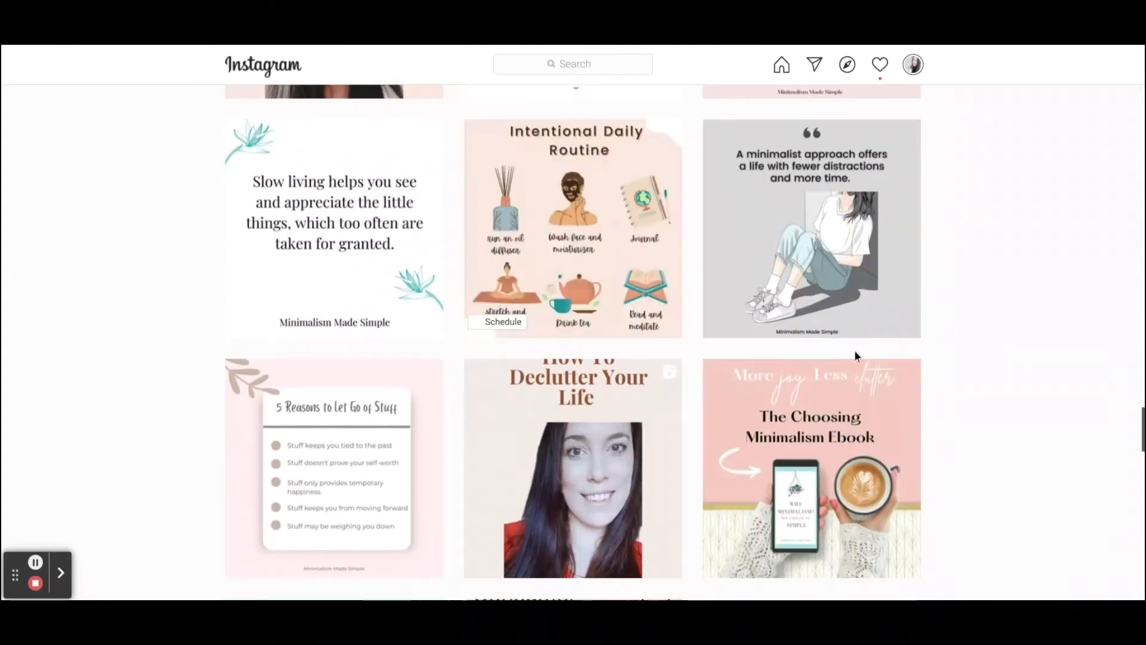
pyautogui.scroll(-3)
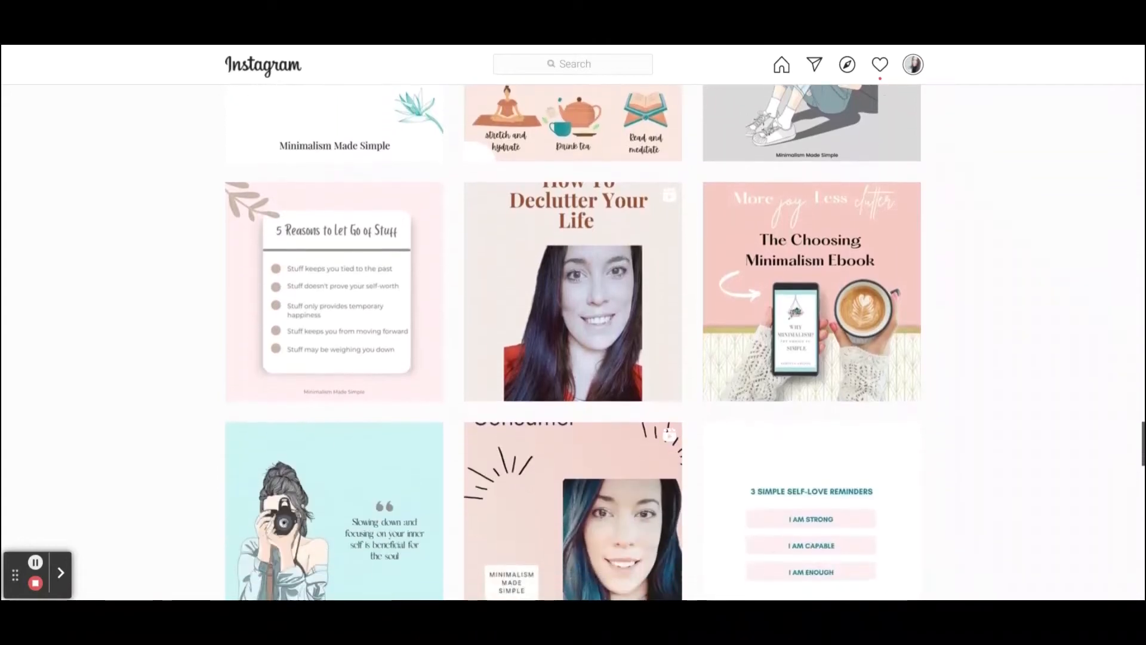
pyautogui.scroll(-3)
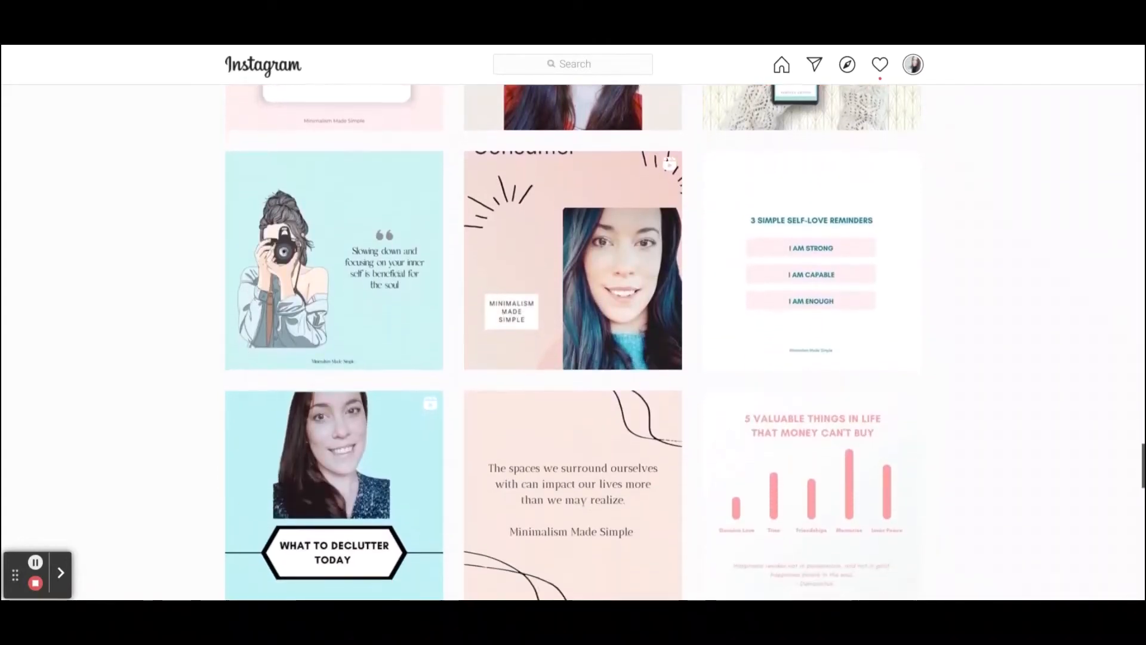
pyautogui.scroll(-3)
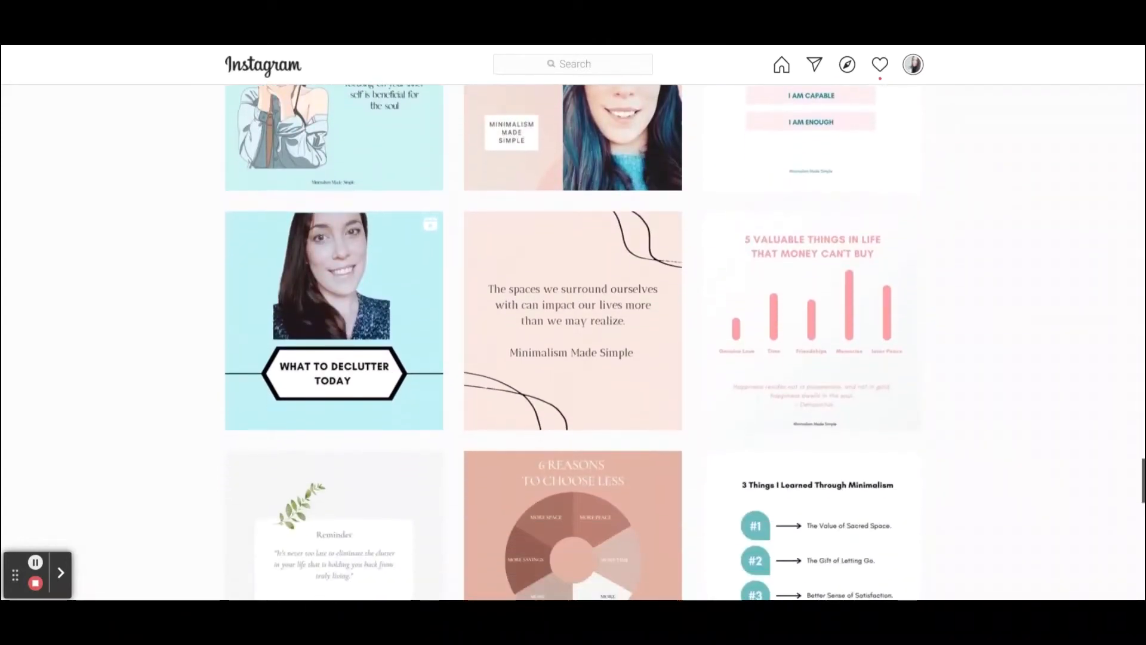
pyautogui.scroll(-3)
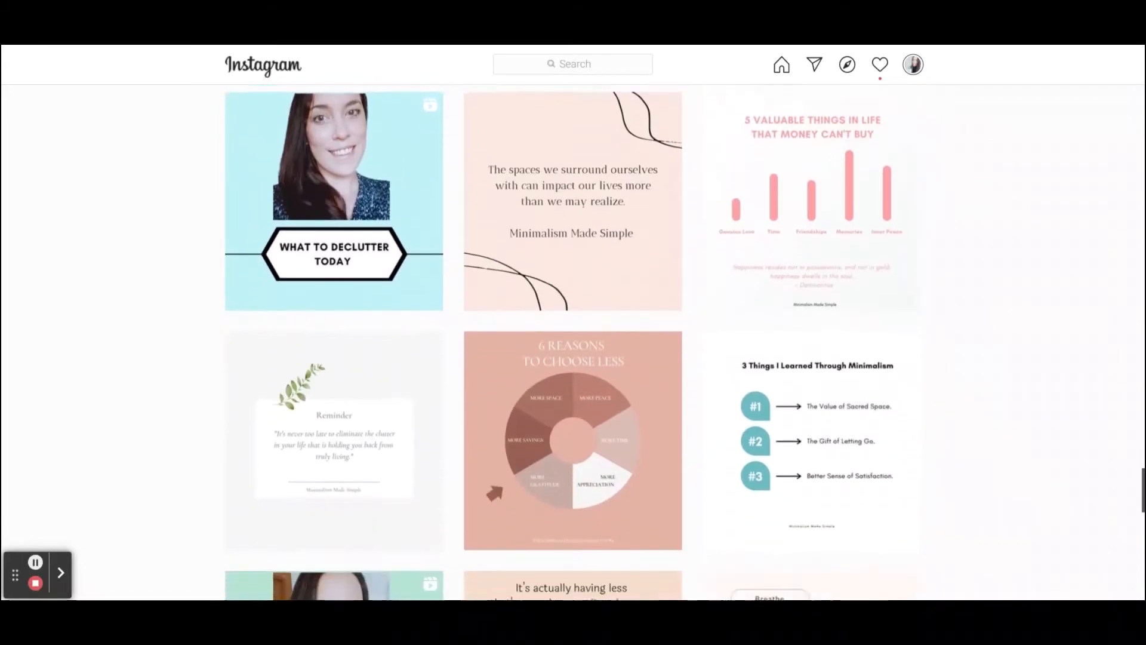
pyautogui.scroll(-3)
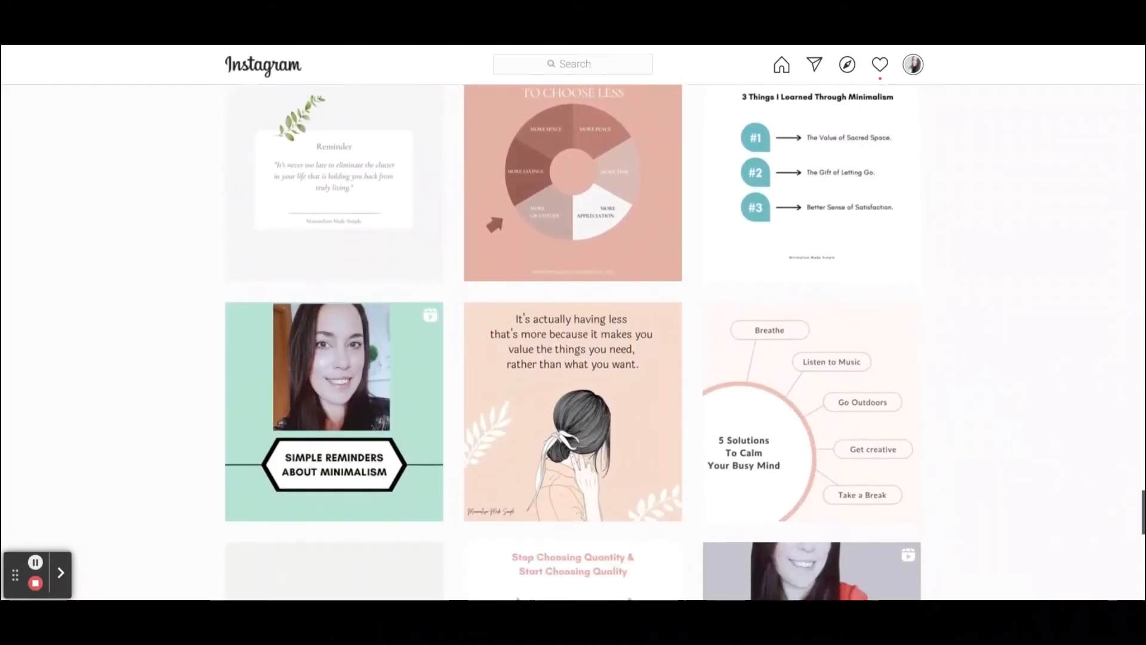
pyautogui.scroll(-3)
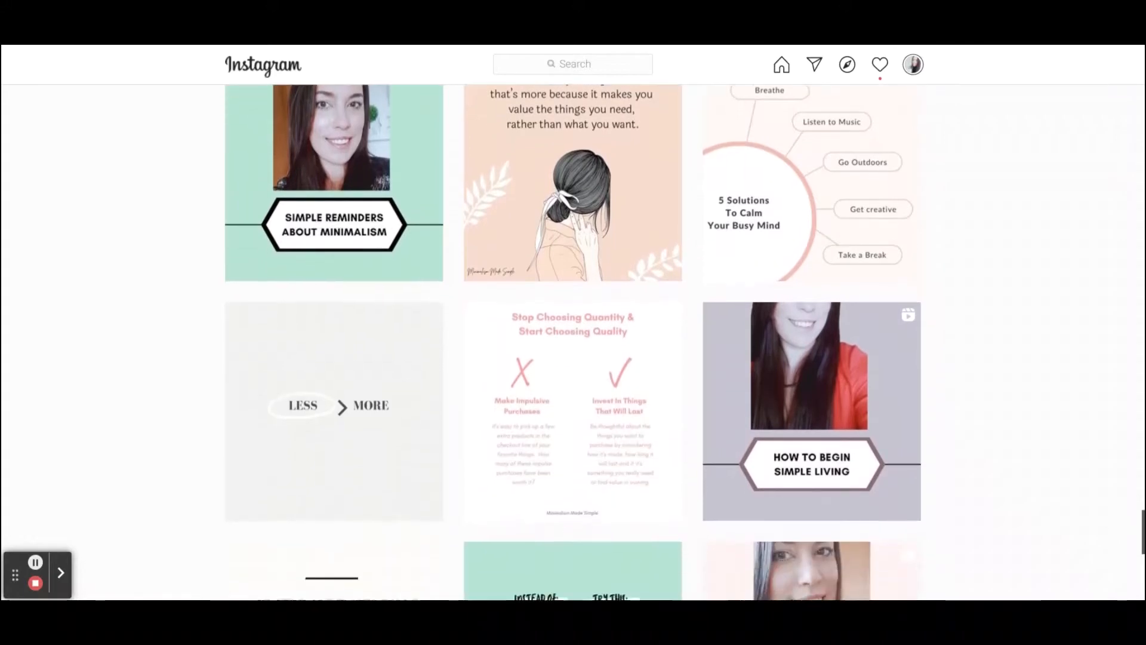
pyautogui.scroll(-3)
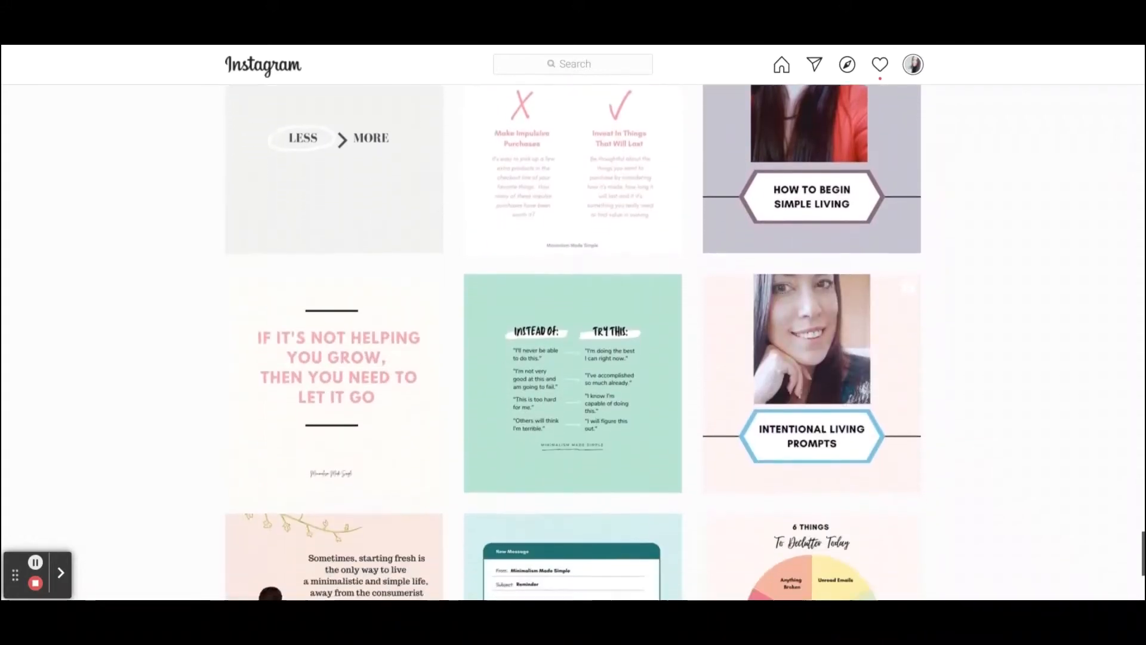
pyautogui.scroll(-3)
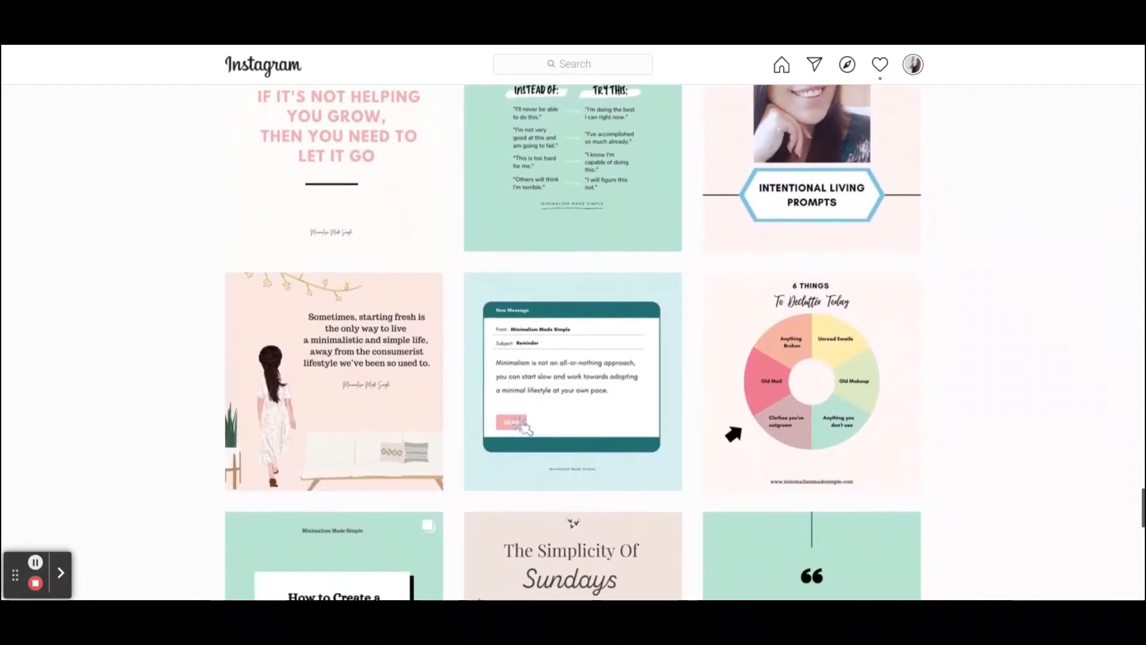
pyautogui.scroll(-3)
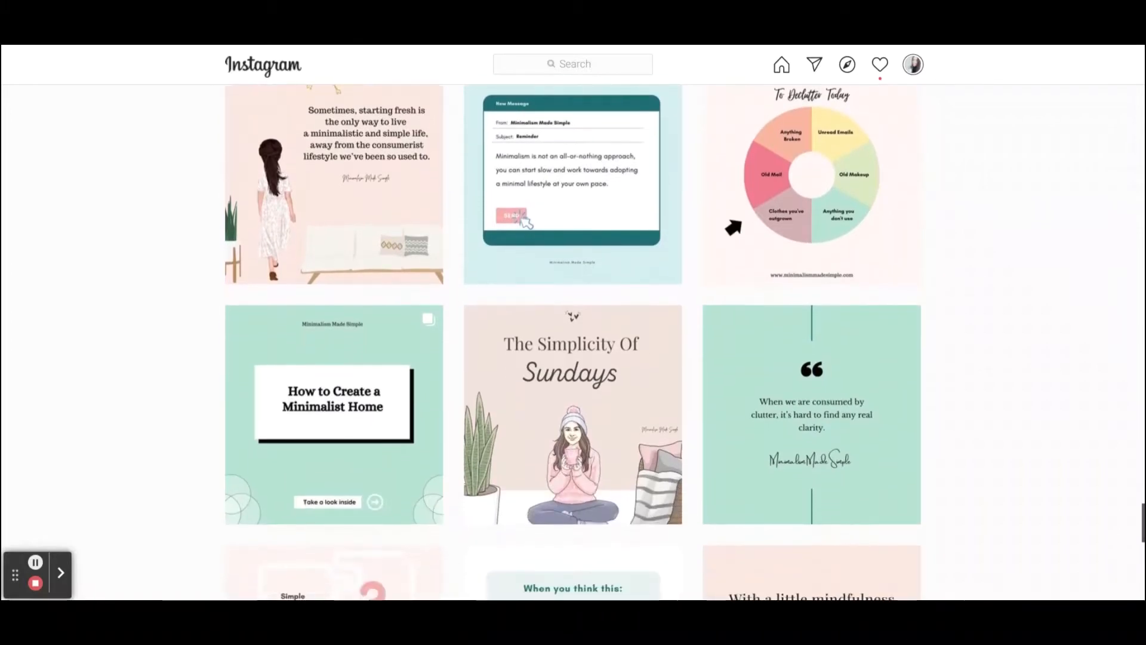
pyautogui.scroll(-3)
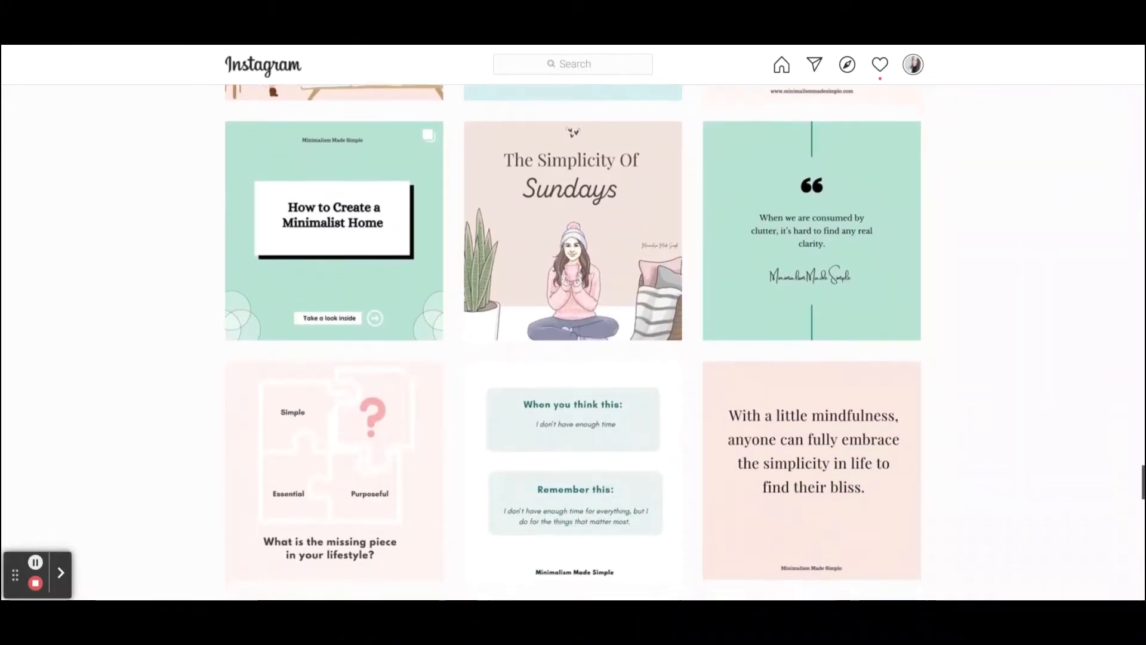
pyautogui.scroll(-3)
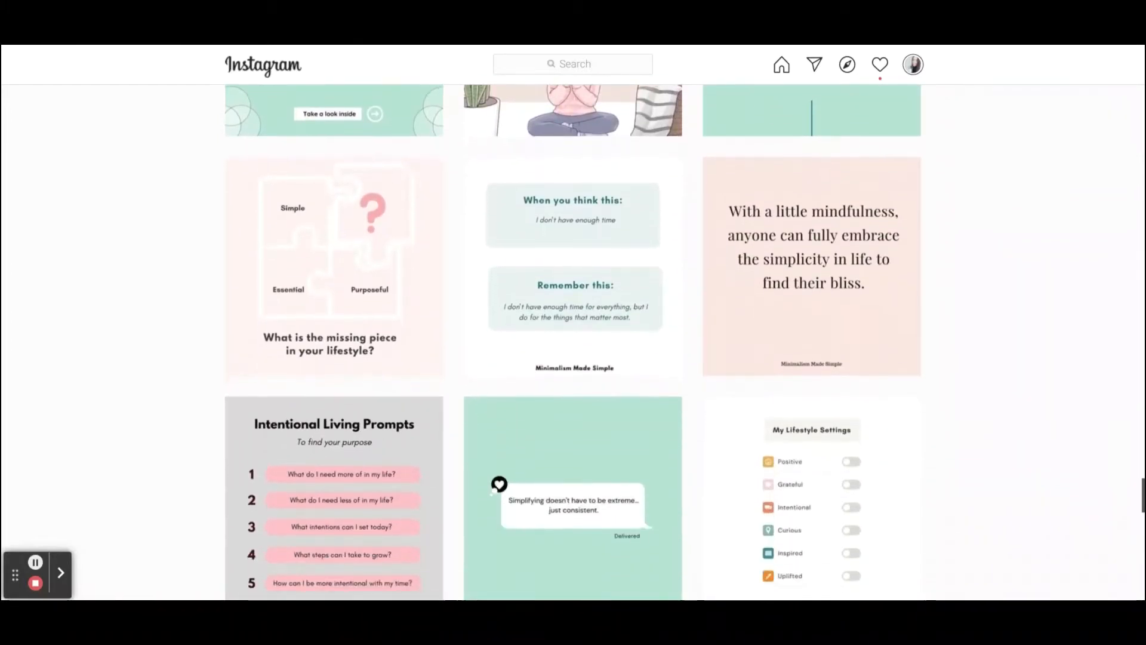
pyautogui.scroll(-3)
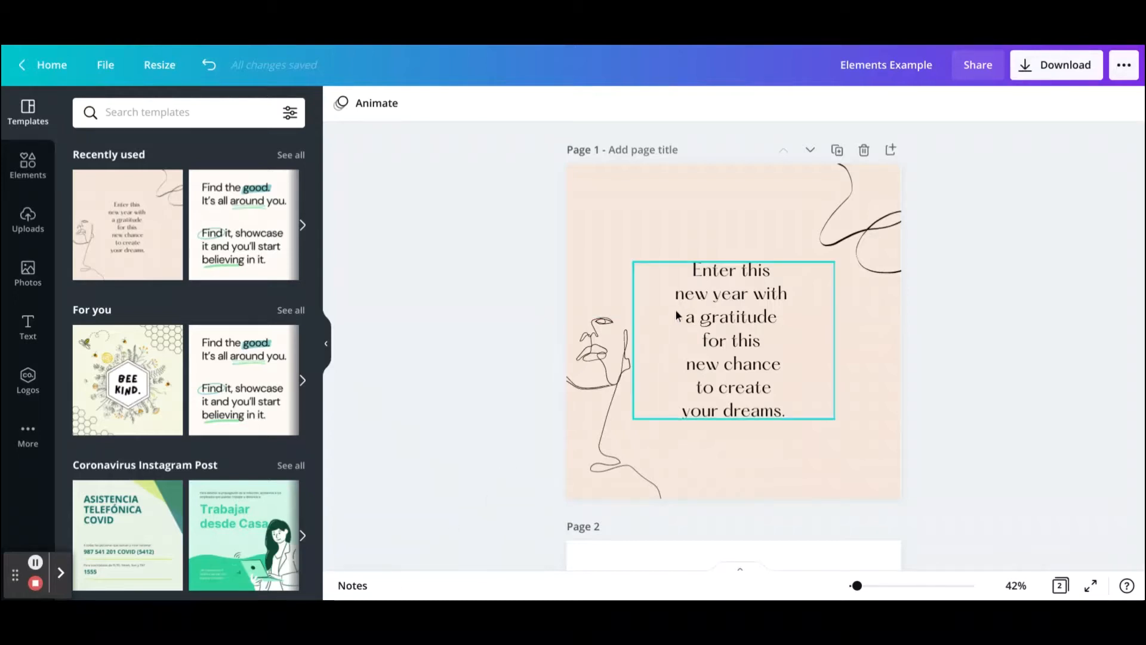
# Remove the line-art face and the top-right curly line, leaving only the quote text.
pyautogui.click(606, 387)
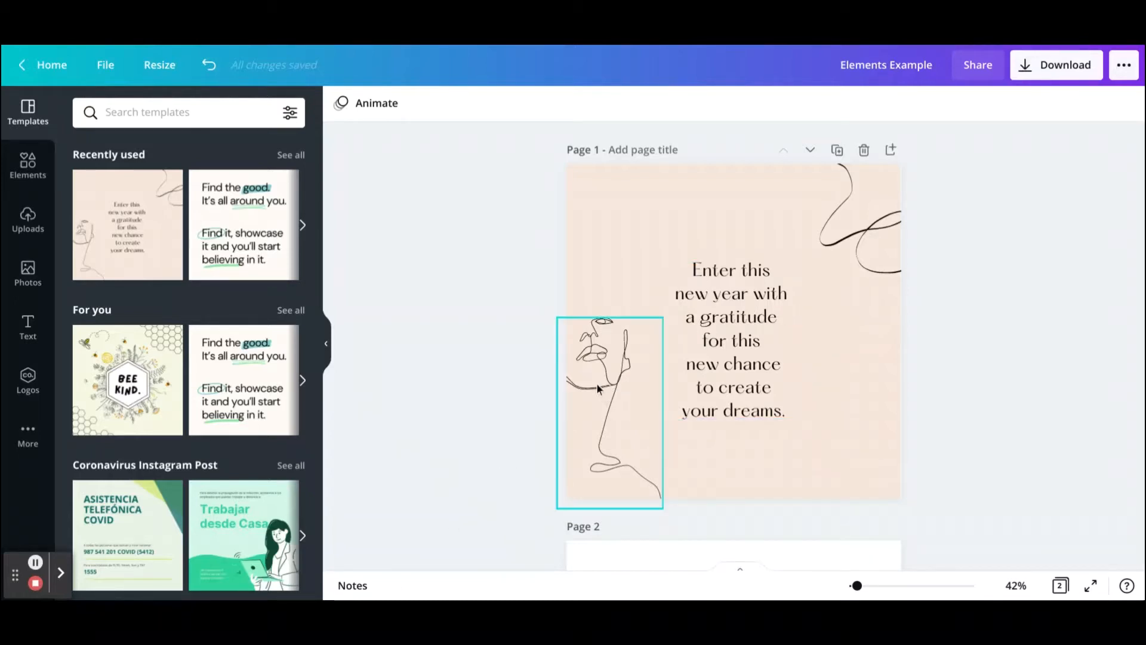
pyautogui.click(731, 340)
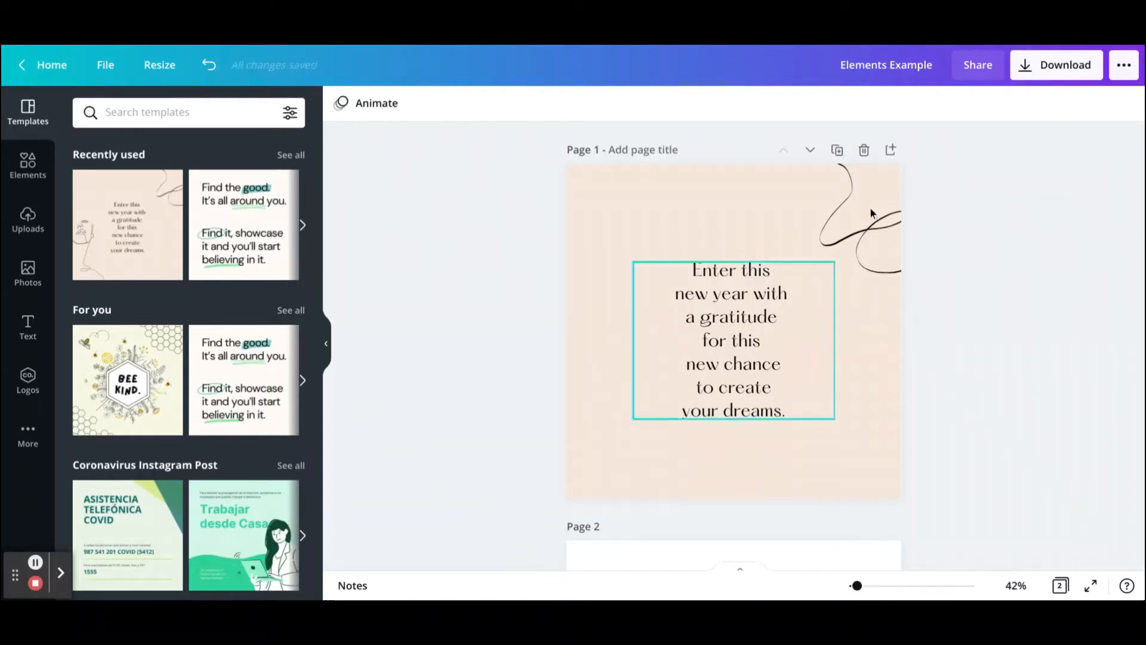
pyautogui.click(860, 183)
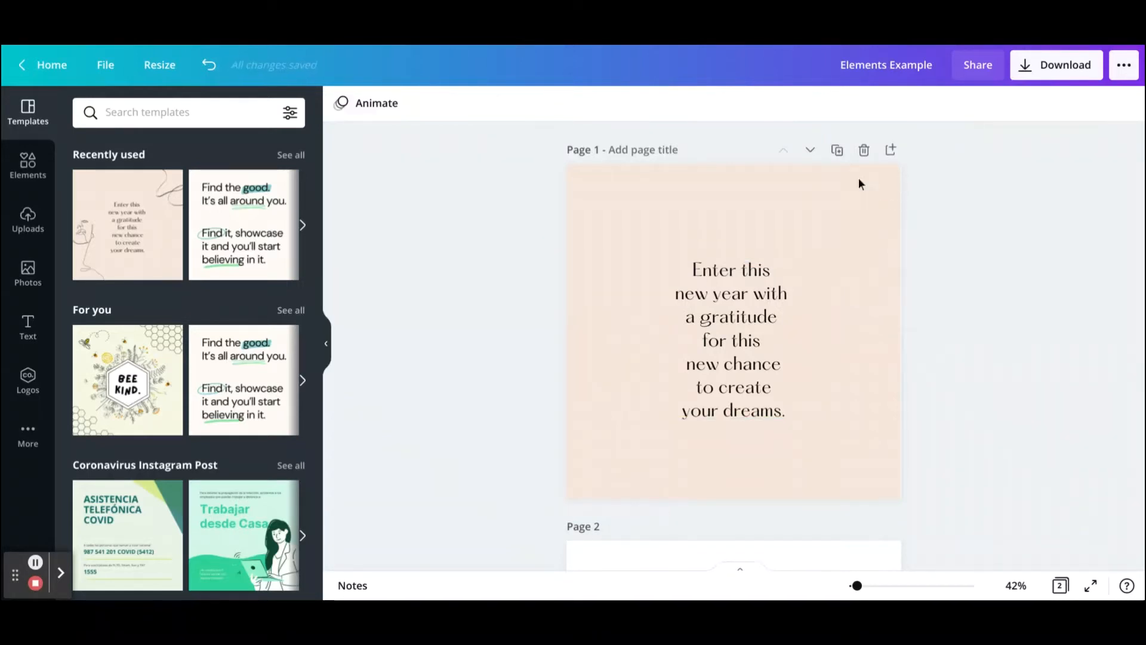
pyautogui.click(724, 340)
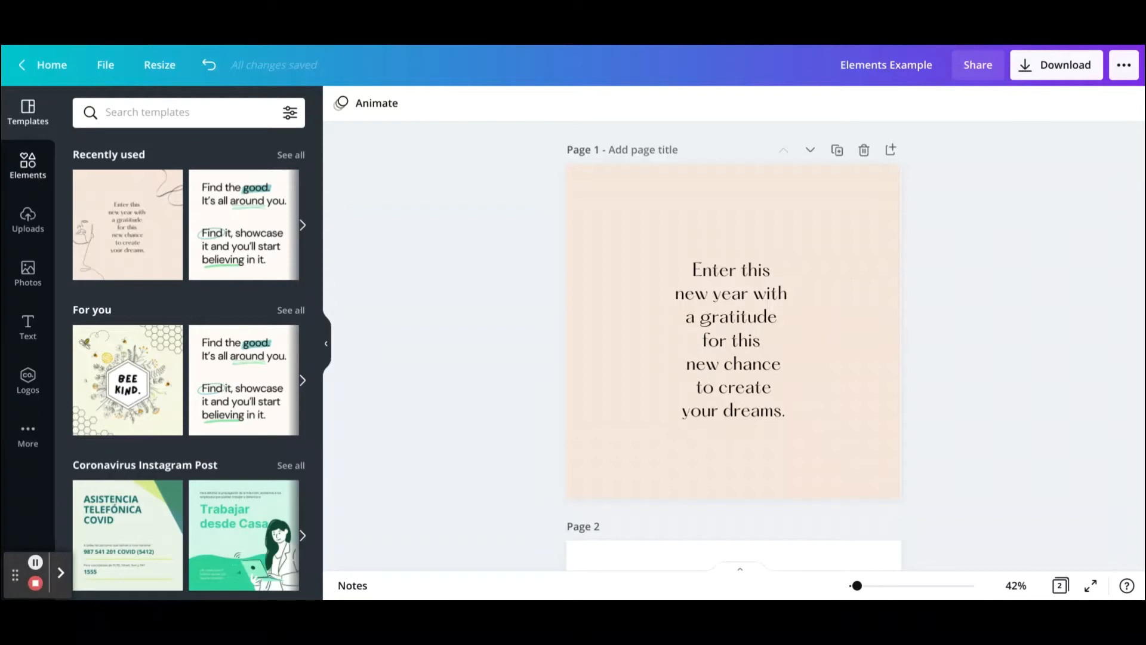
# Search the Elements library for 'boho flowers'.
pyautogui.click(28, 165)
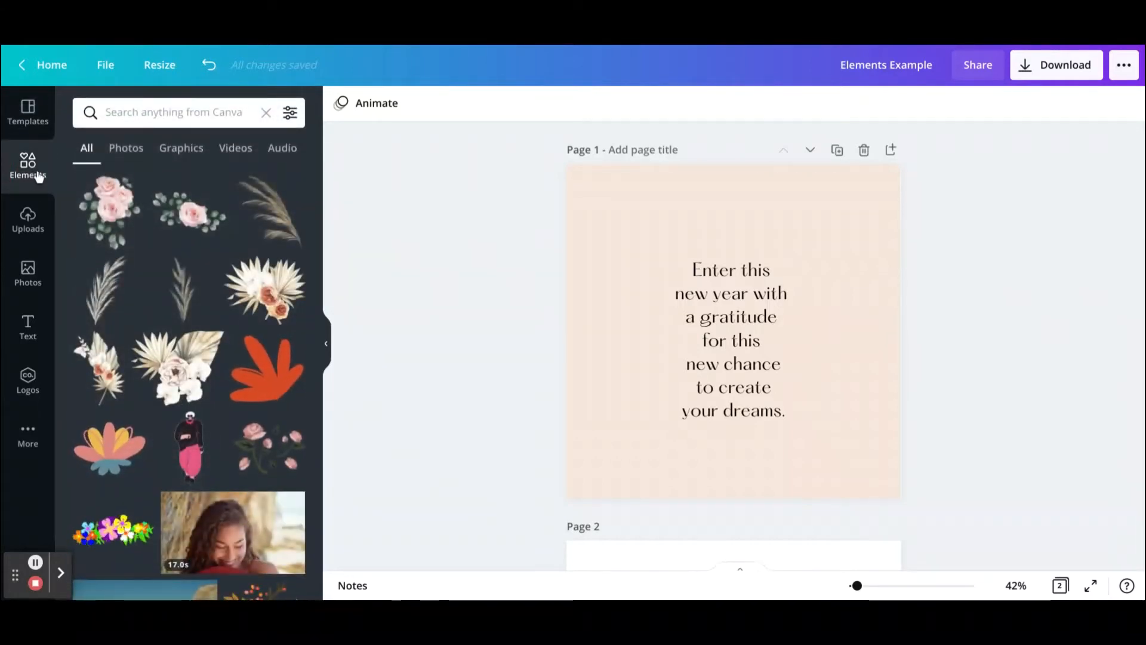
pyautogui.click(176, 112)
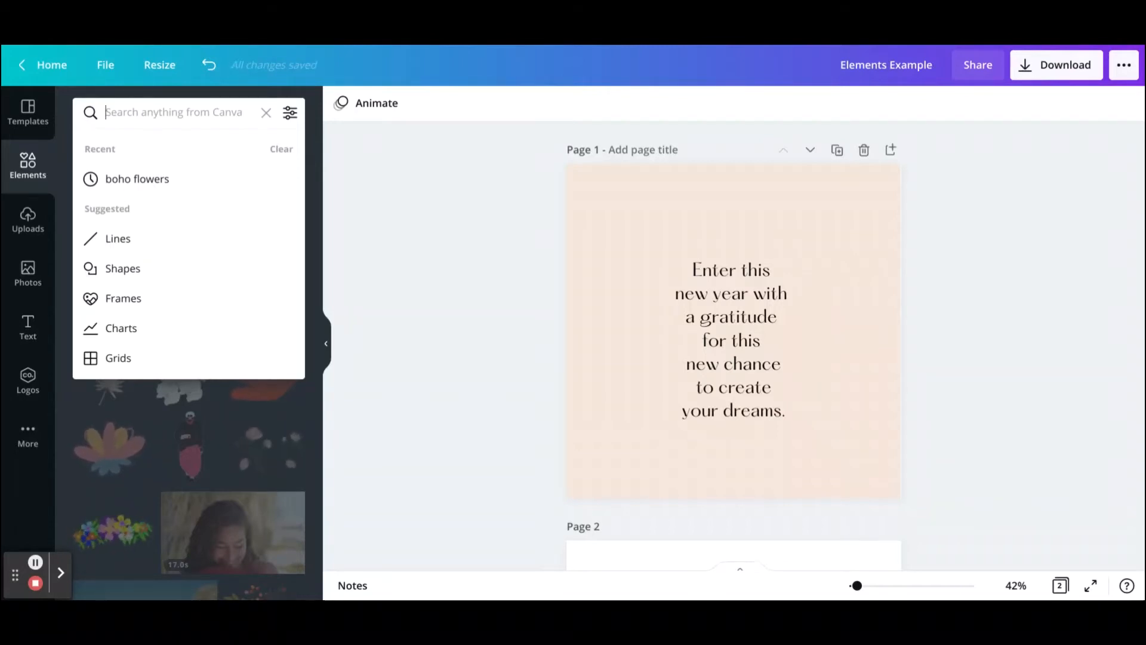
pyautogui.write('boho f')
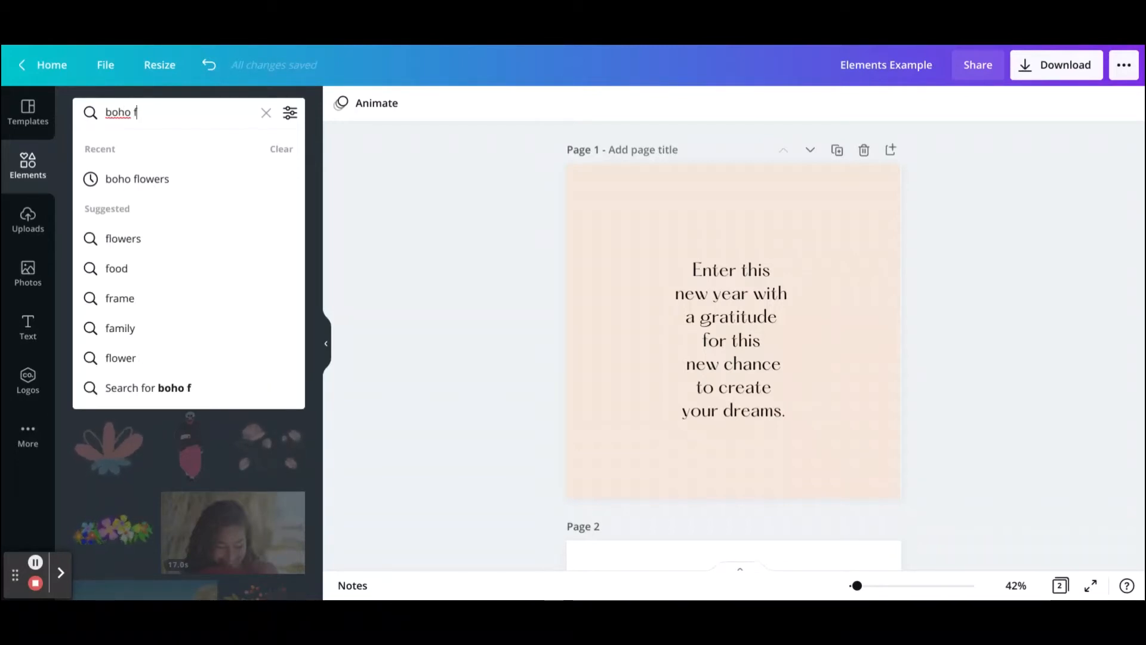
pyautogui.write('lowers')
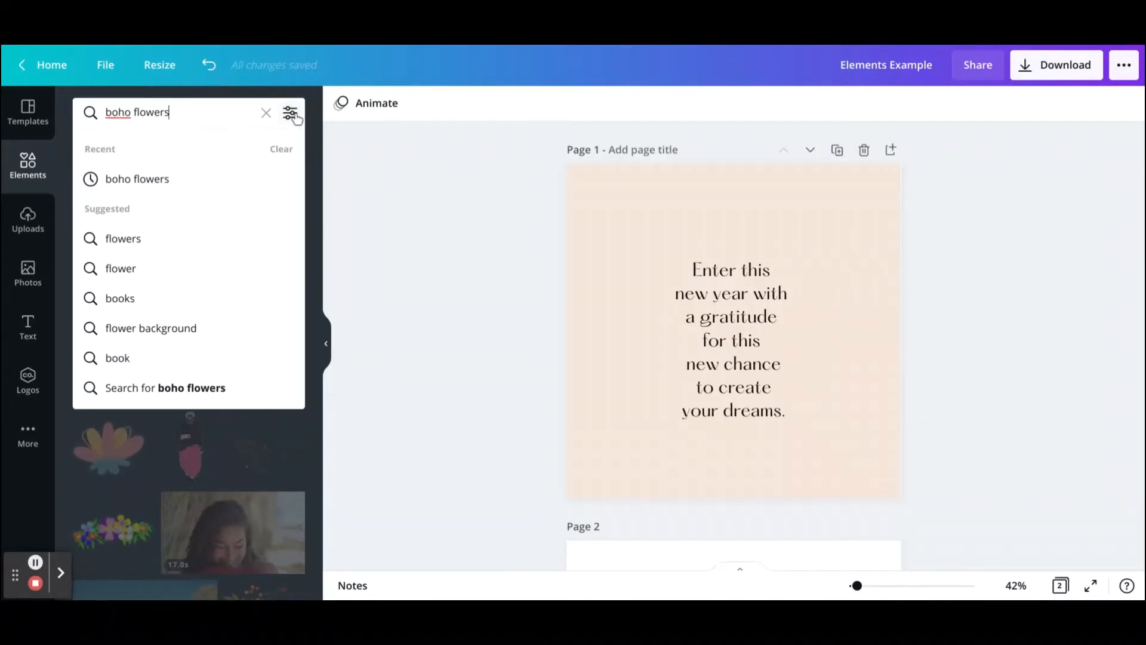
# Filter the results to Free under Price and show only Graphics.
pyautogui.click(290, 112)
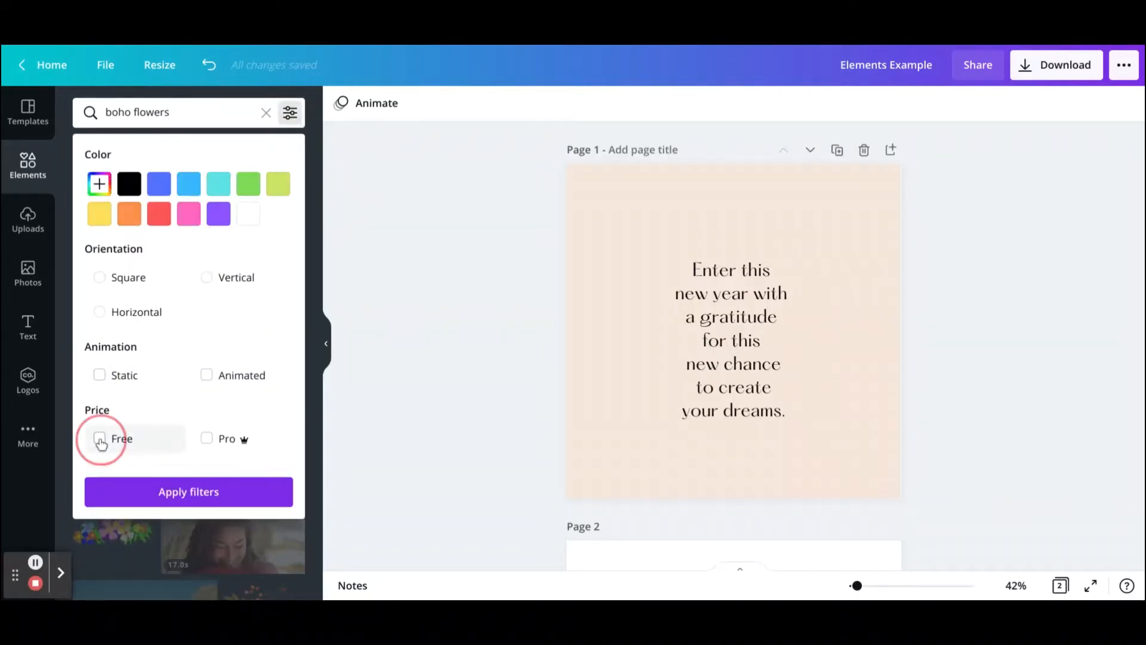
pyautogui.click(99, 439)
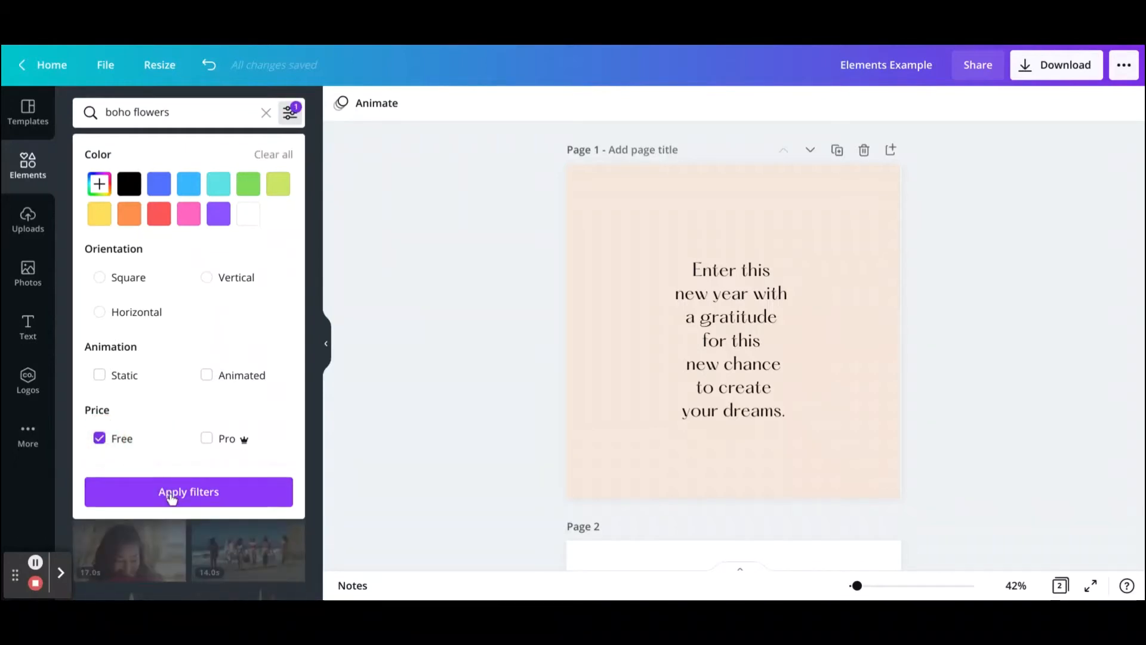
pyautogui.click(187, 491)
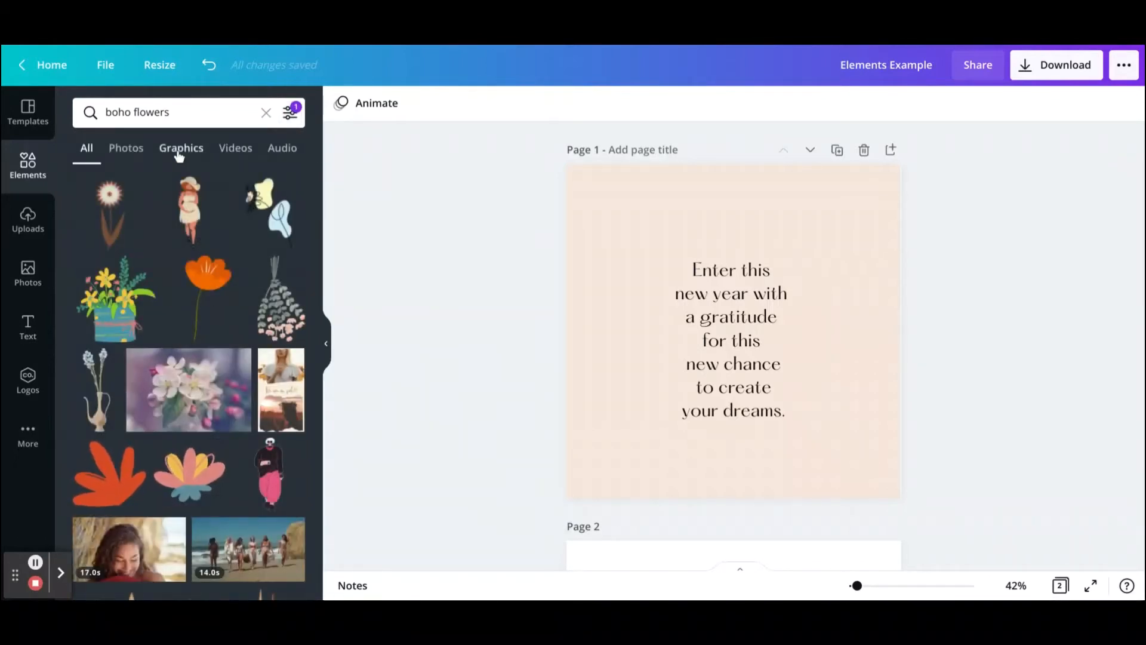
pyautogui.click(180, 148)
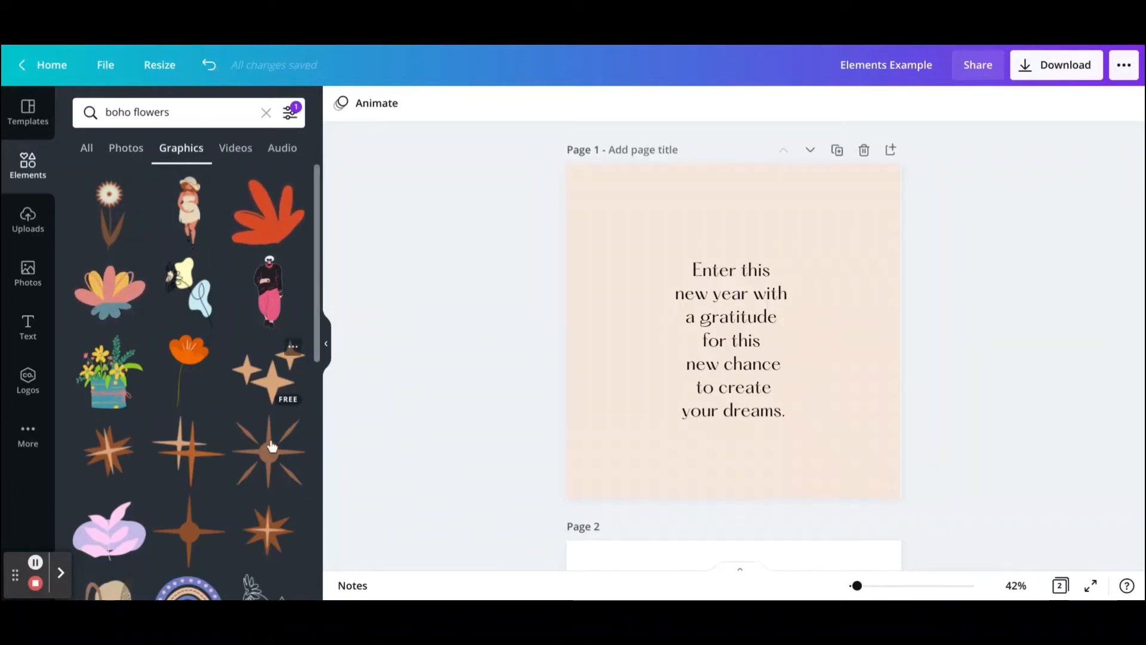
pyautogui.moveTo(313, 324)
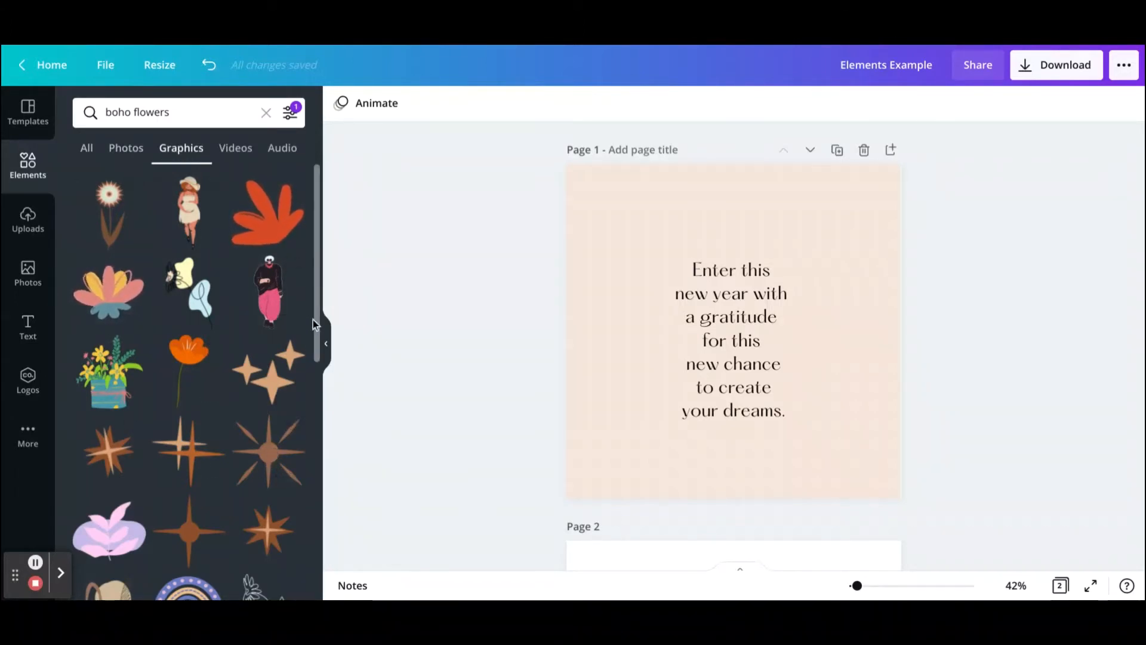
# Show Magic Recommendations of graphics similar to the first boho flower result.
pyautogui.scroll(-3)
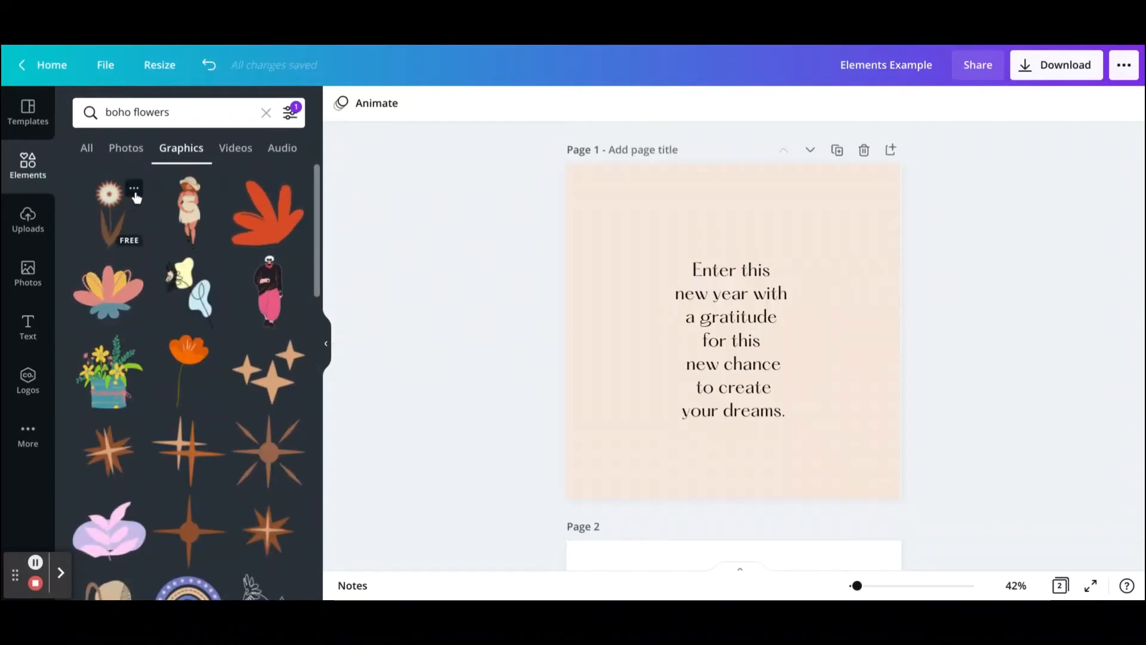
pyautogui.click(135, 190)
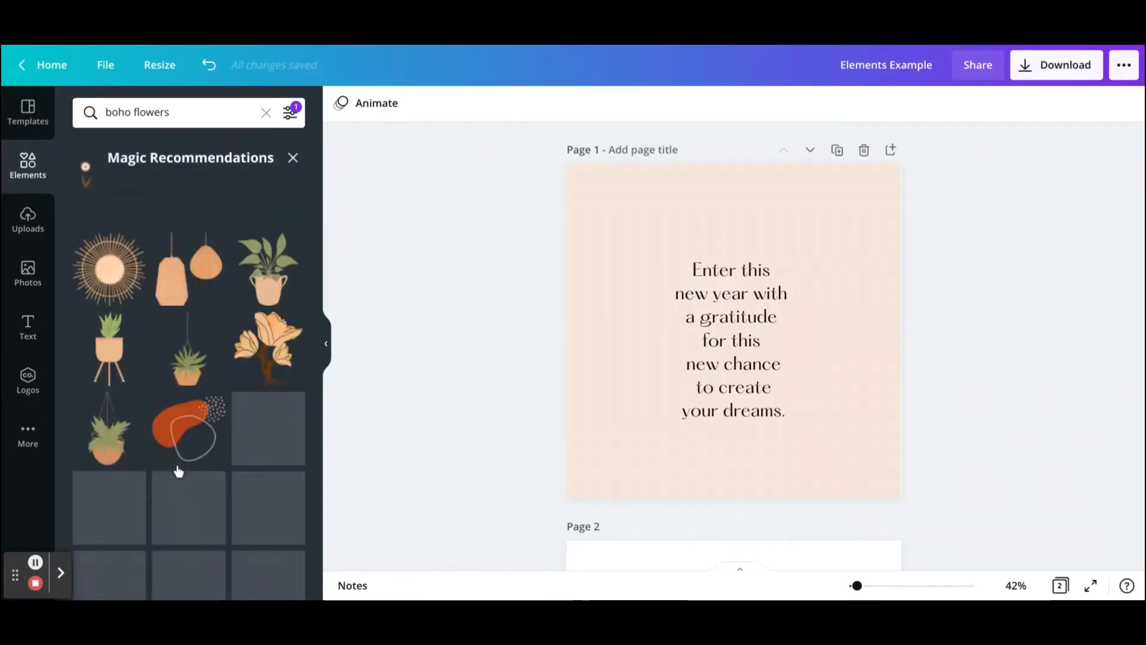
pyautogui.scroll(-3)
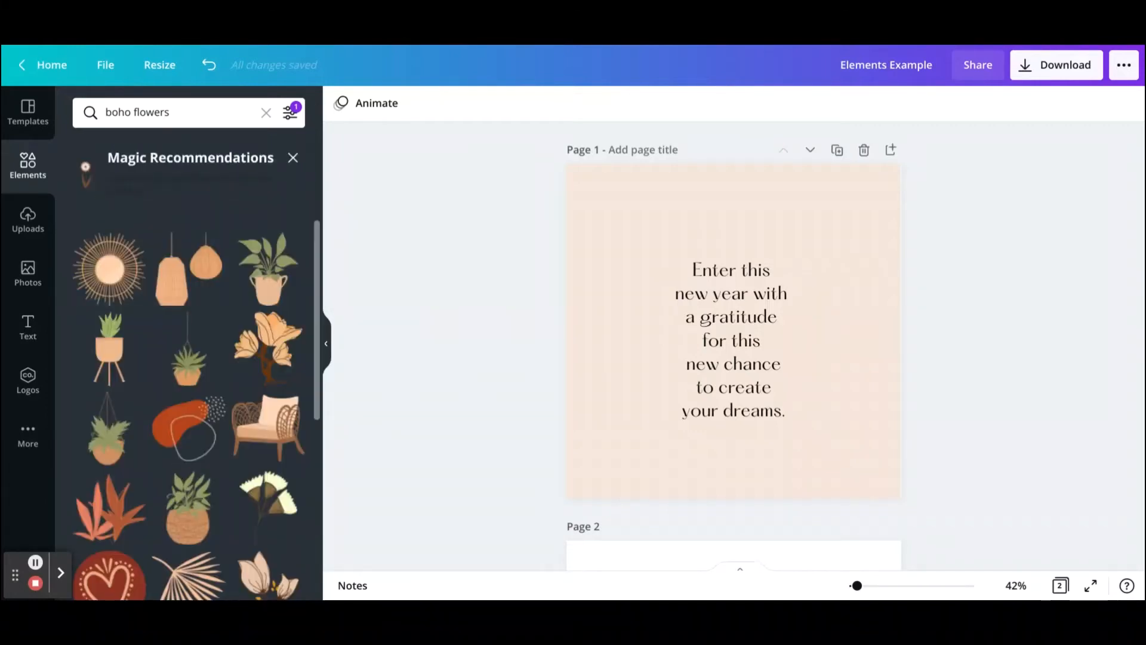
pyautogui.moveTo(271, 271)
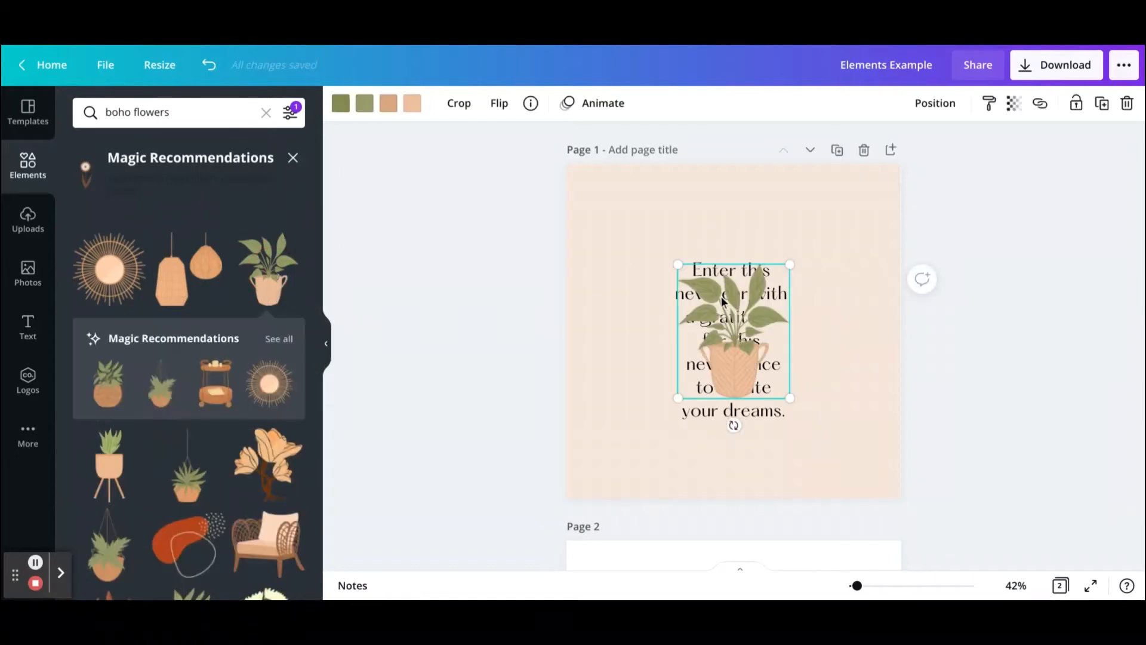
# Move the potted plant to the bottom-right corner, shrink it, and show its pot colour choices.
pyautogui.moveTo(732, 331); pyautogui.dragTo(843, 431)
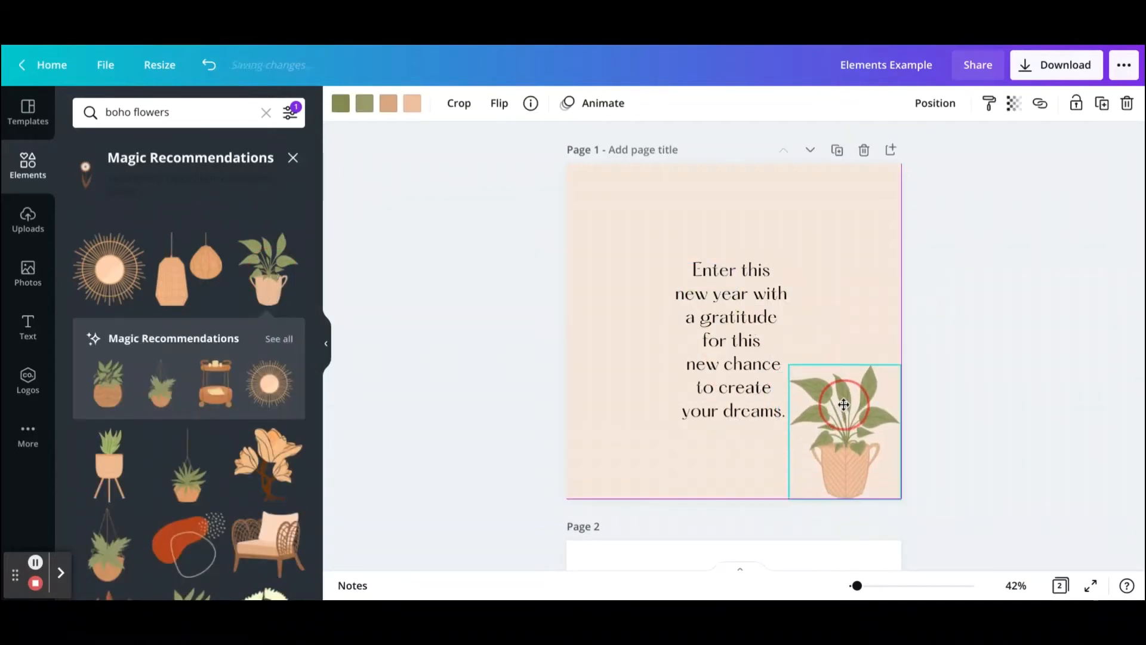
pyautogui.moveTo(844, 405); pyautogui.dragTo(809, 384)
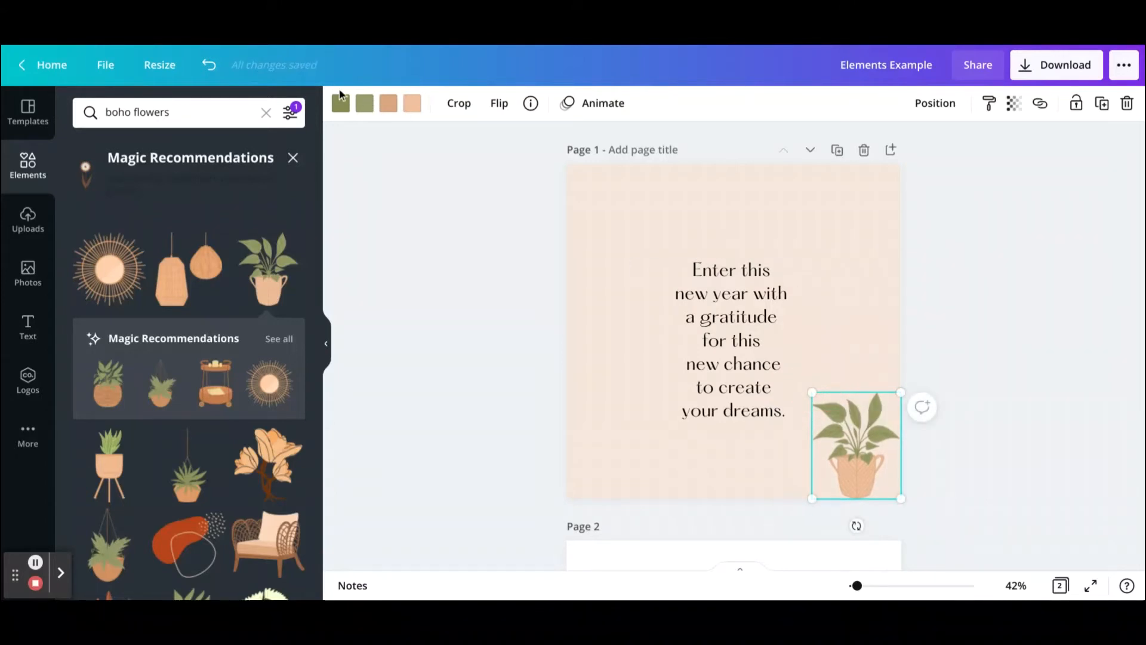
pyautogui.click(340, 103)
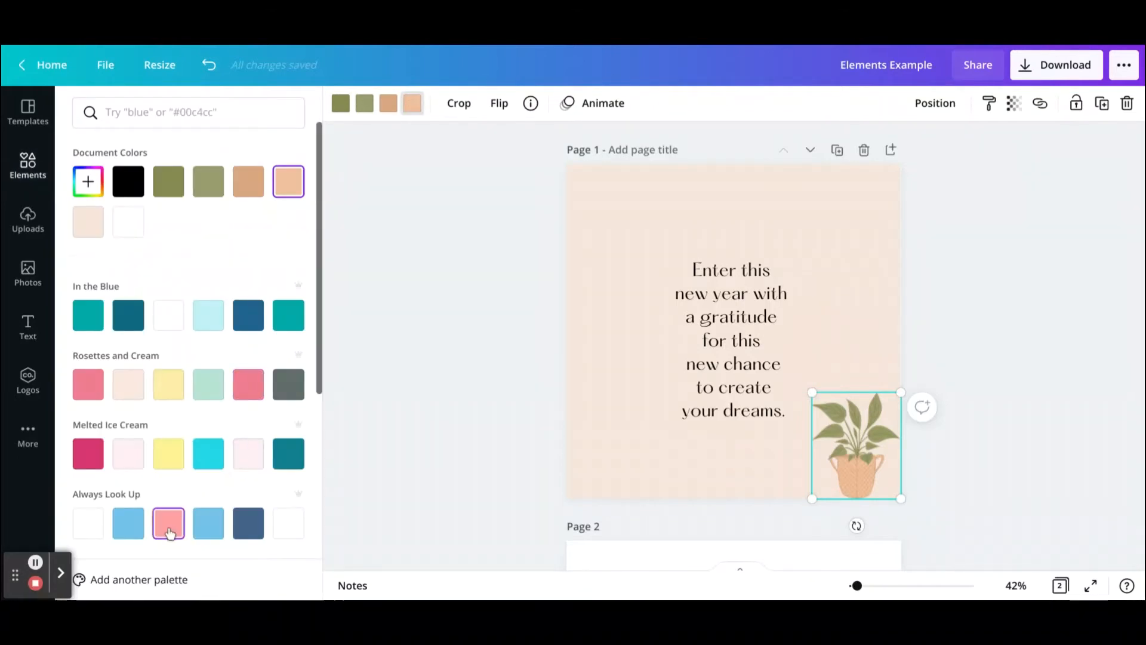
# Make the pot pink, then set its stripes to off-white and finally rust brown.
pyautogui.click(167, 521)
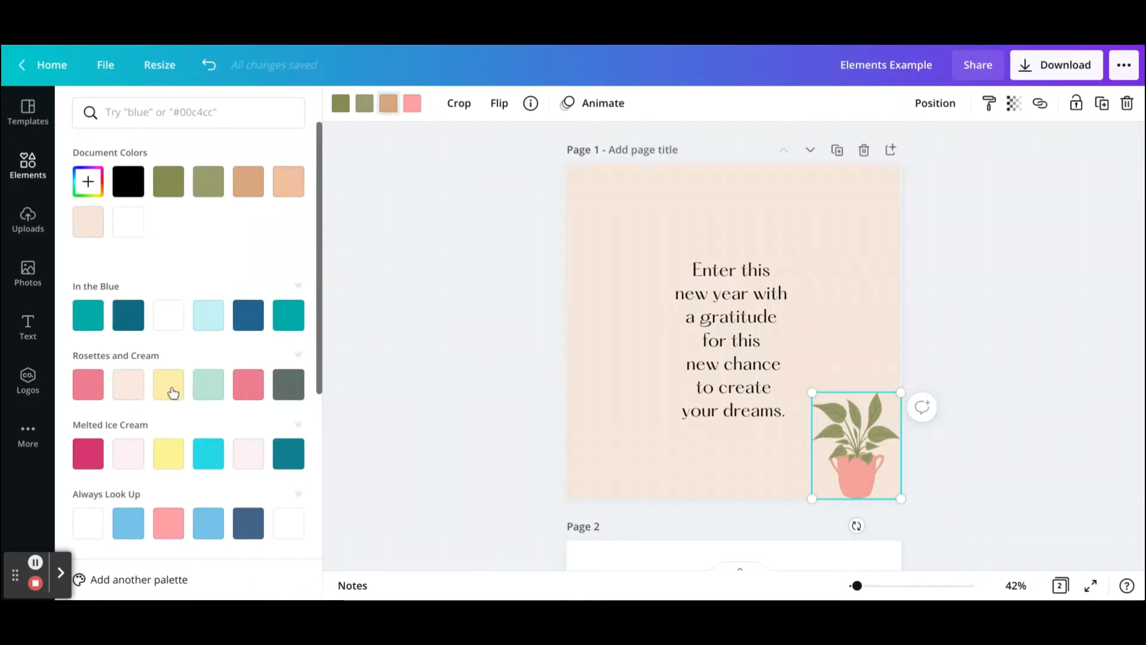
pyautogui.scroll(-3)
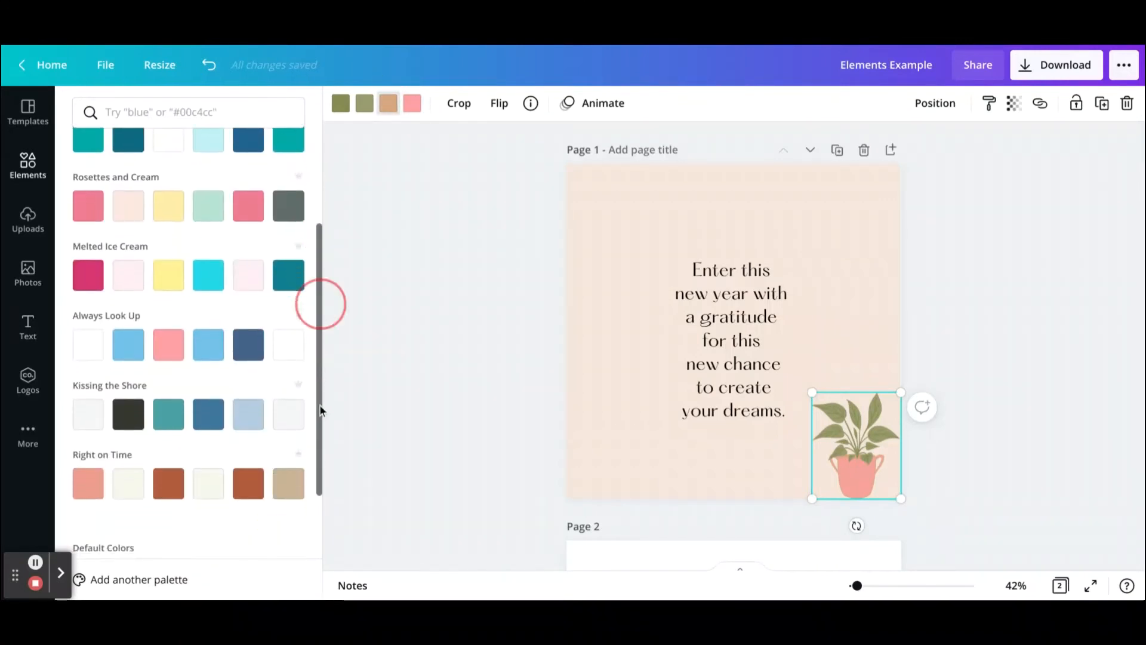
pyautogui.scroll(-3)
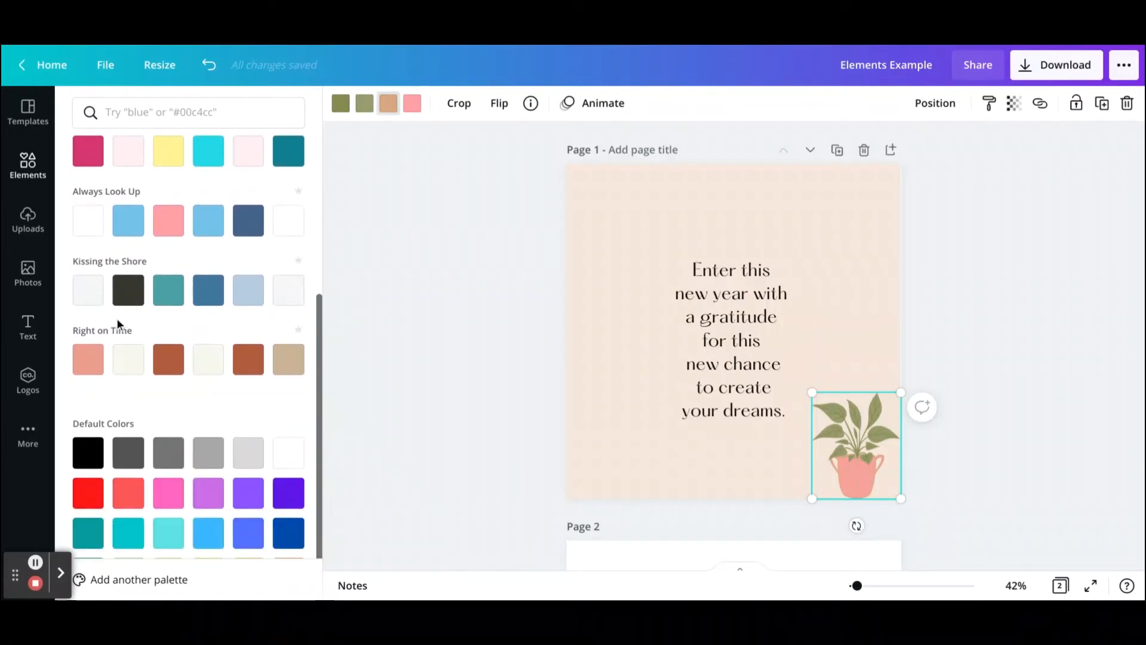
pyautogui.click(128, 360)
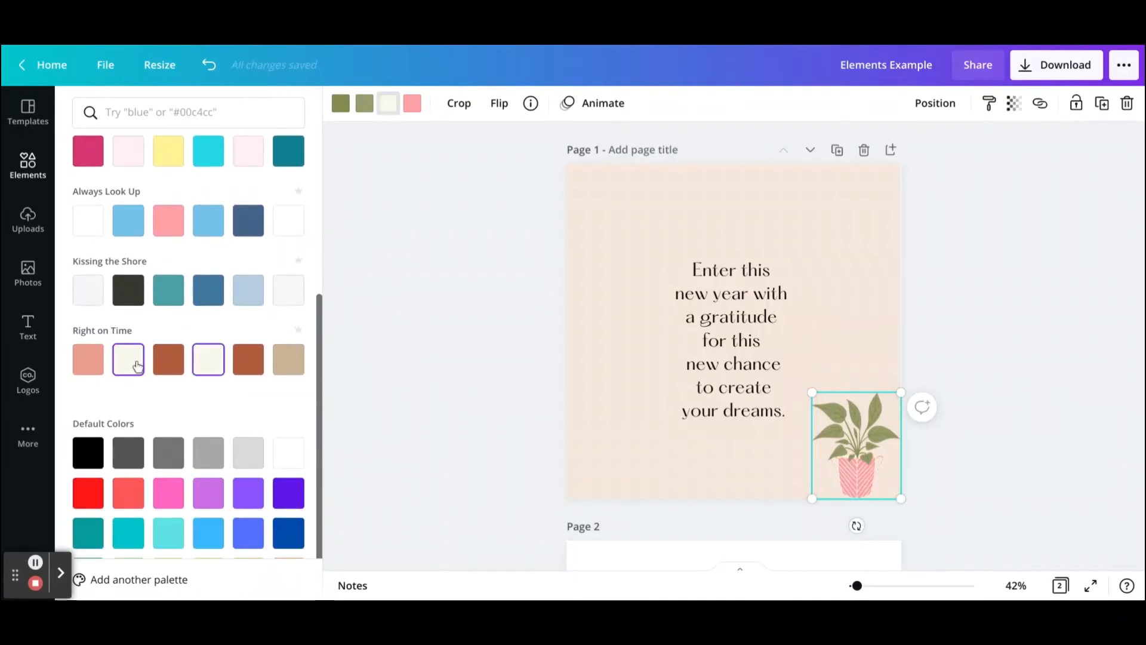
pyautogui.click(167, 359)
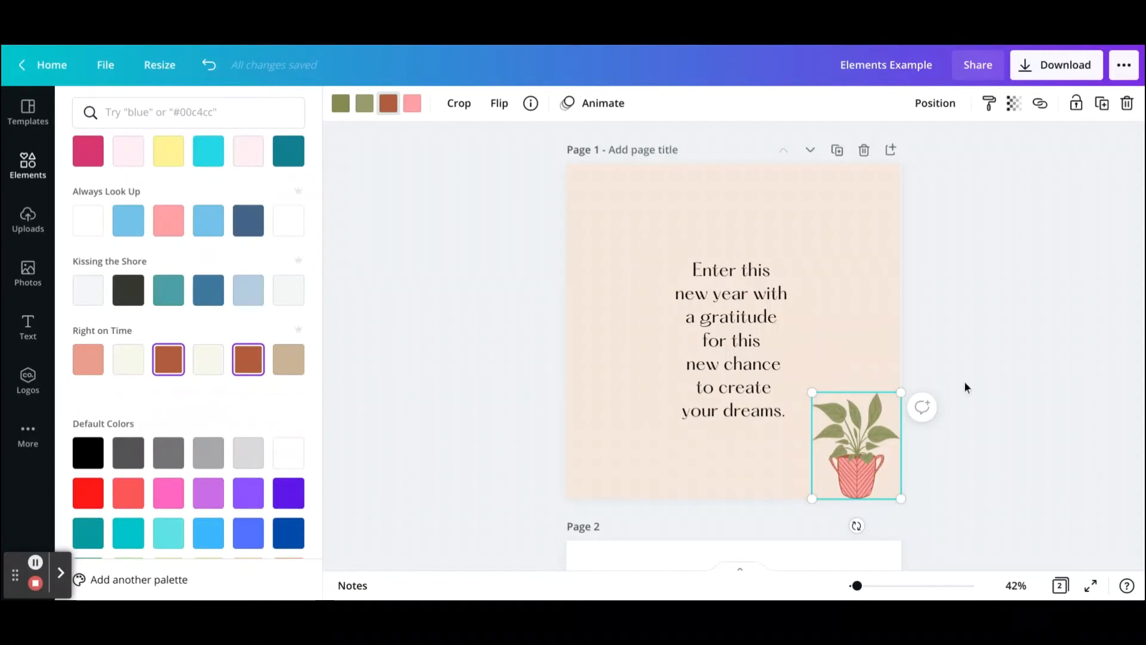
pyautogui.moveTo(324, 393)
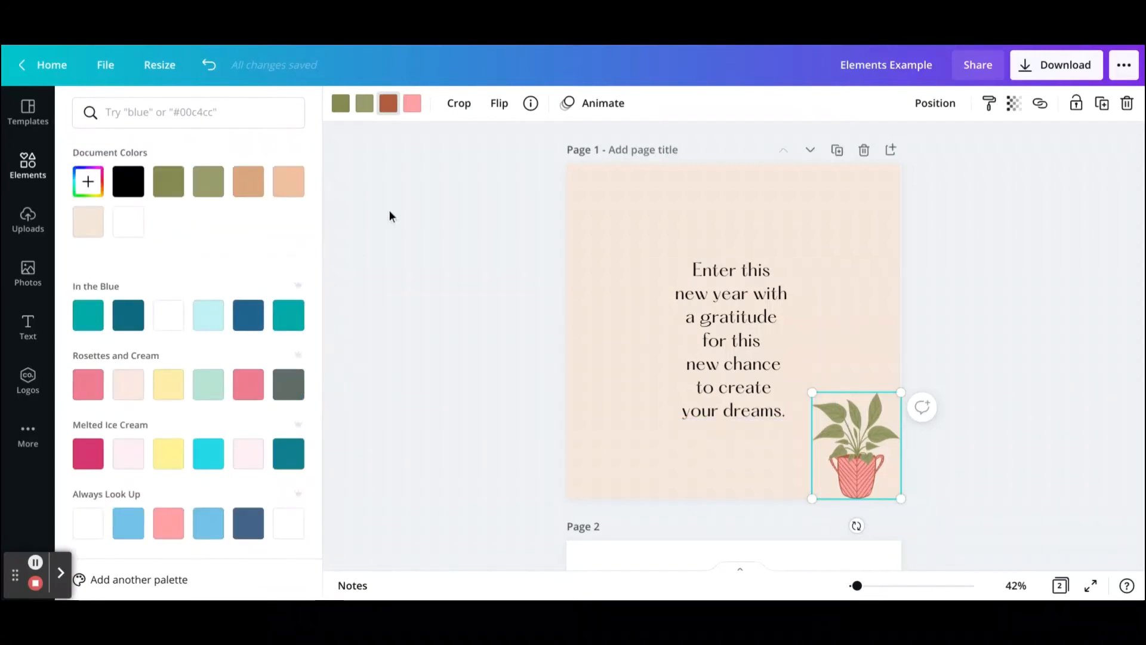
# From the 'boho flowers' results, place the sun graphic small in the top-left corner and deselect.
pyautogui.write('boho flowers')
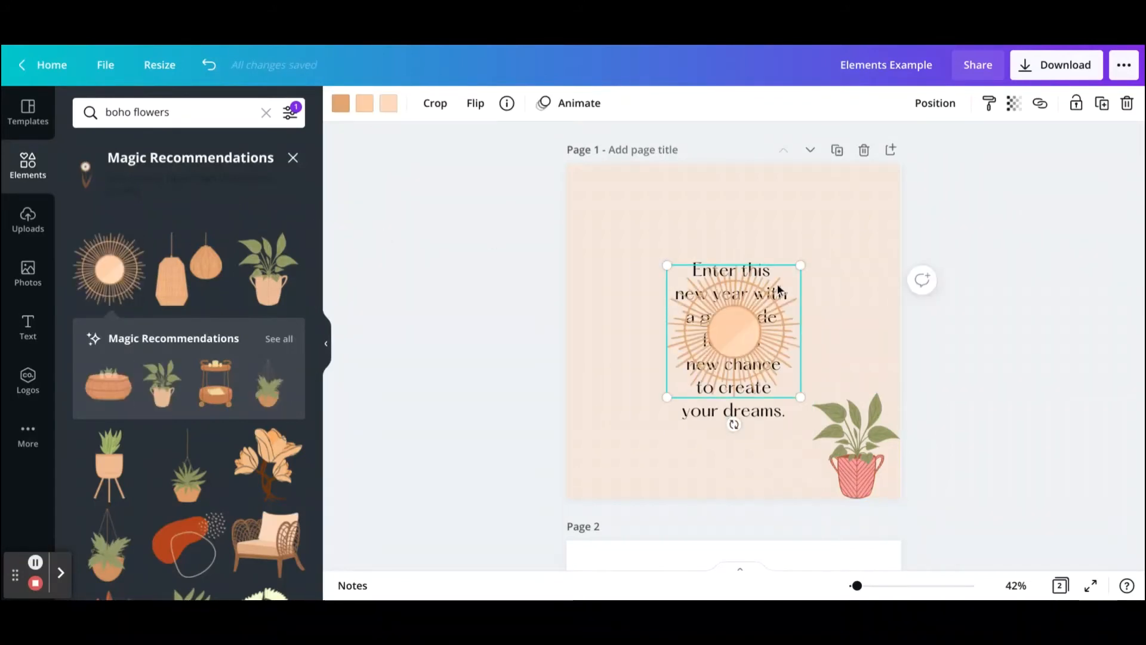
pyautogui.moveTo(731, 329); pyautogui.dragTo(627, 213)
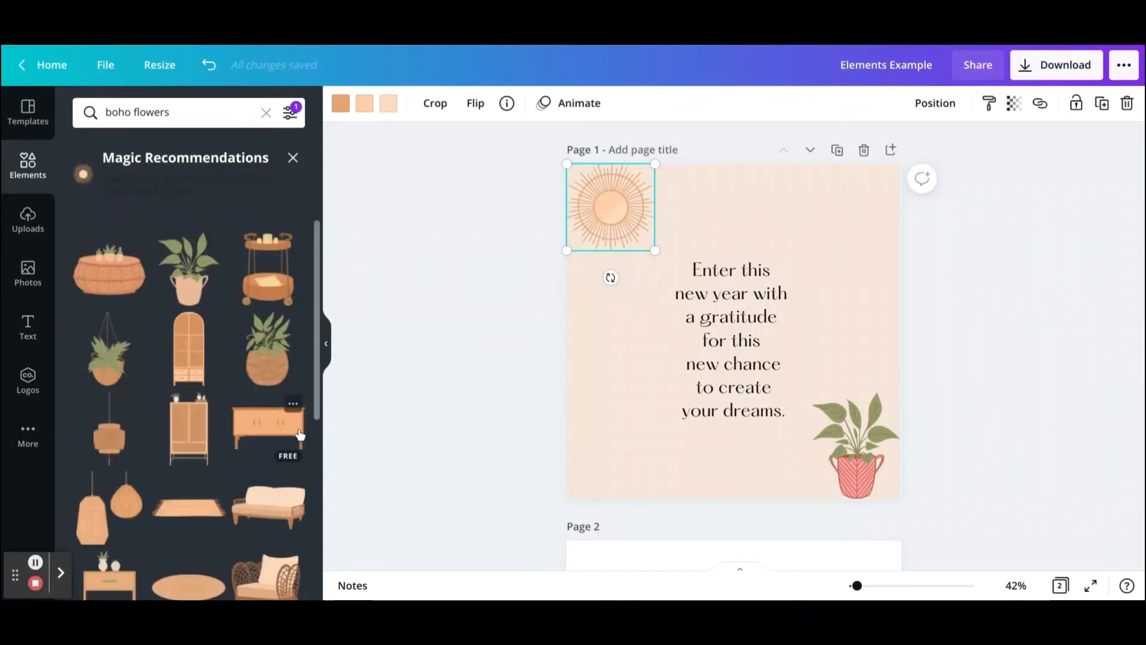
pyautogui.scroll(-3)
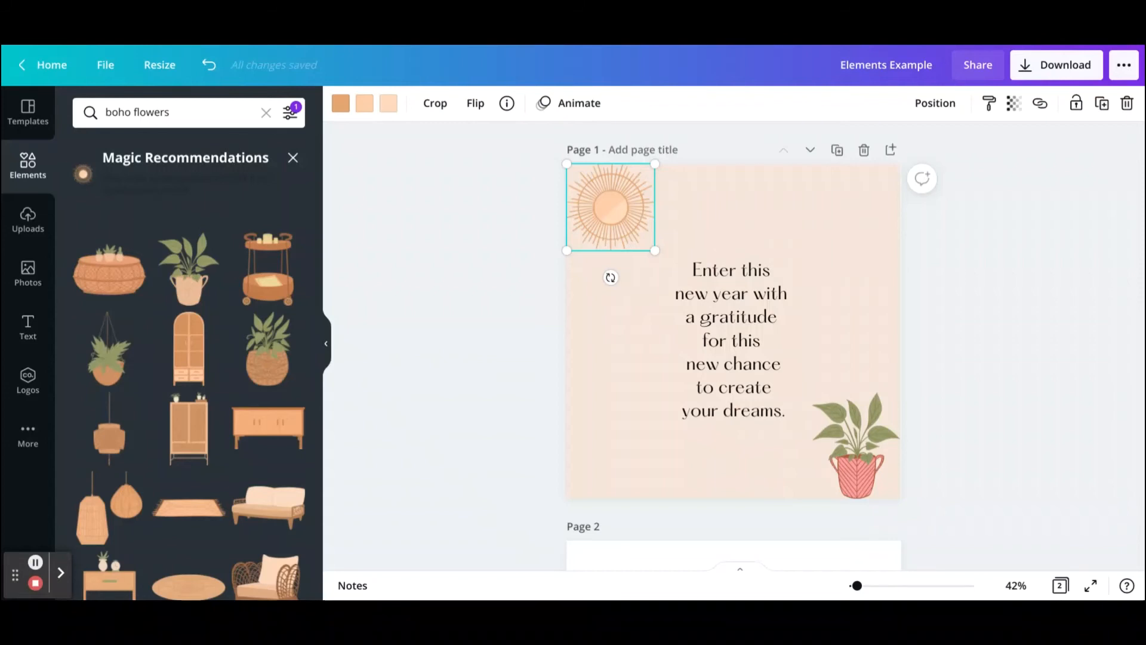
pyautogui.click(1067, 364)
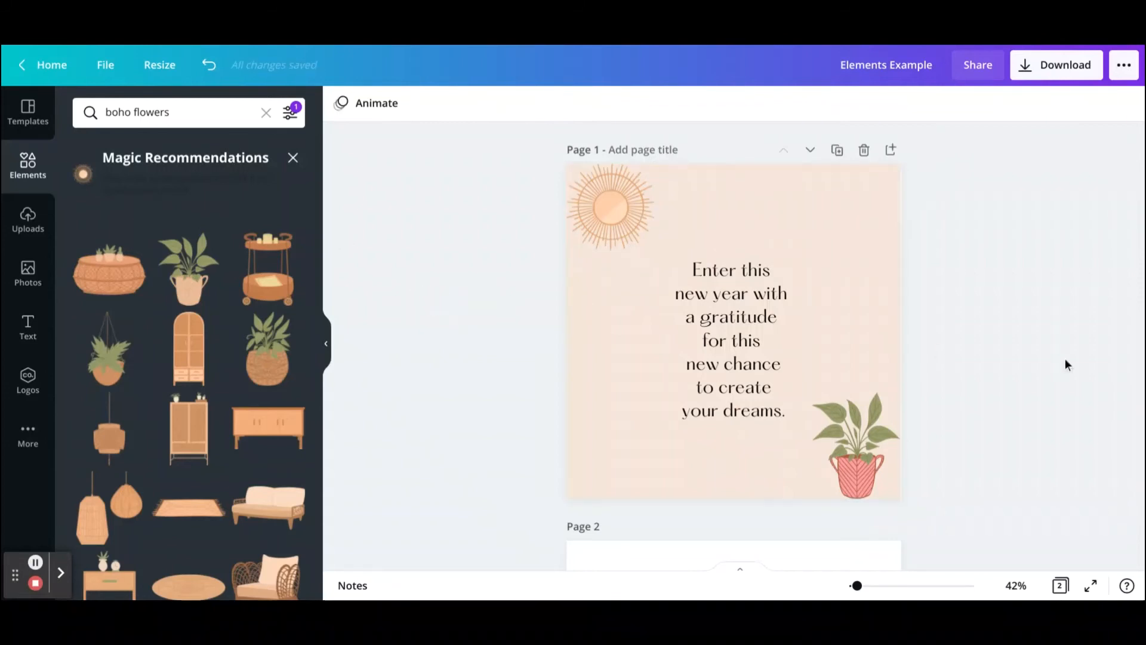
pyautogui.scroll(-3)
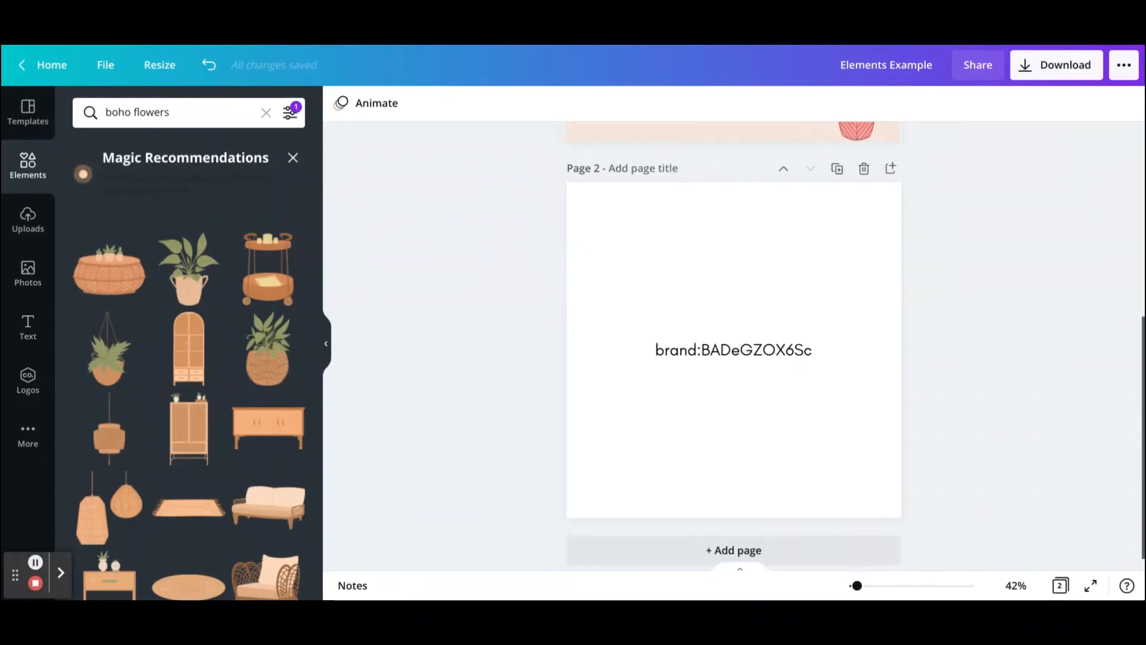
# Replace the search with the brand code 'brand:BADeGZOX6Sc' copied from page 2.
pyautogui.click(732, 350)
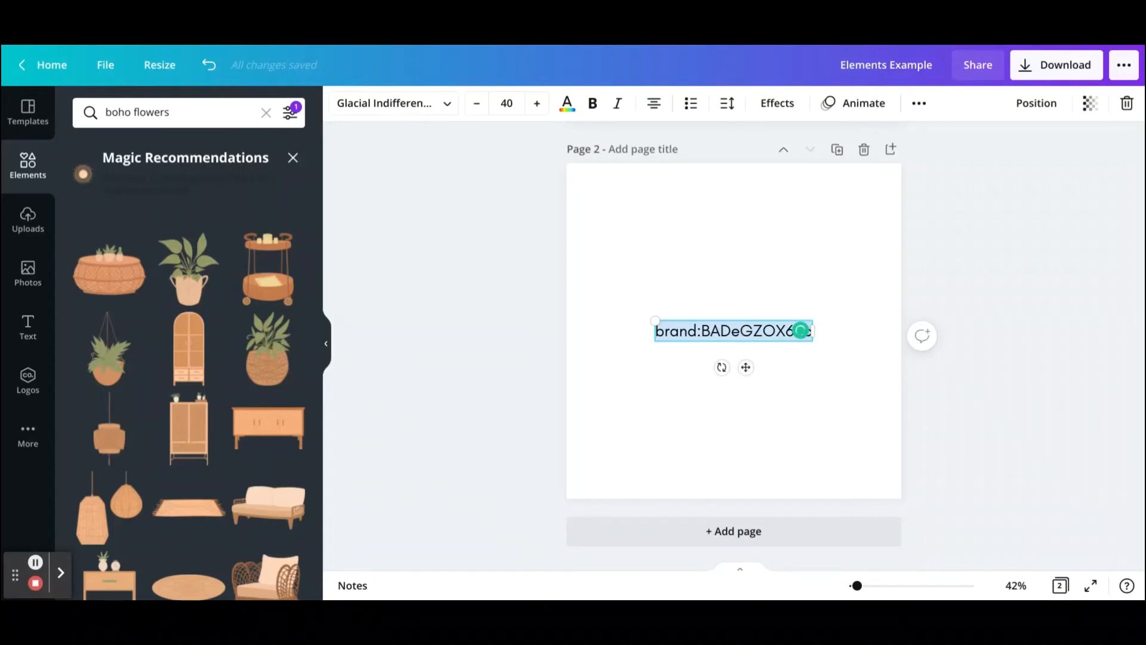
pyautogui.moveTo(265, 112)
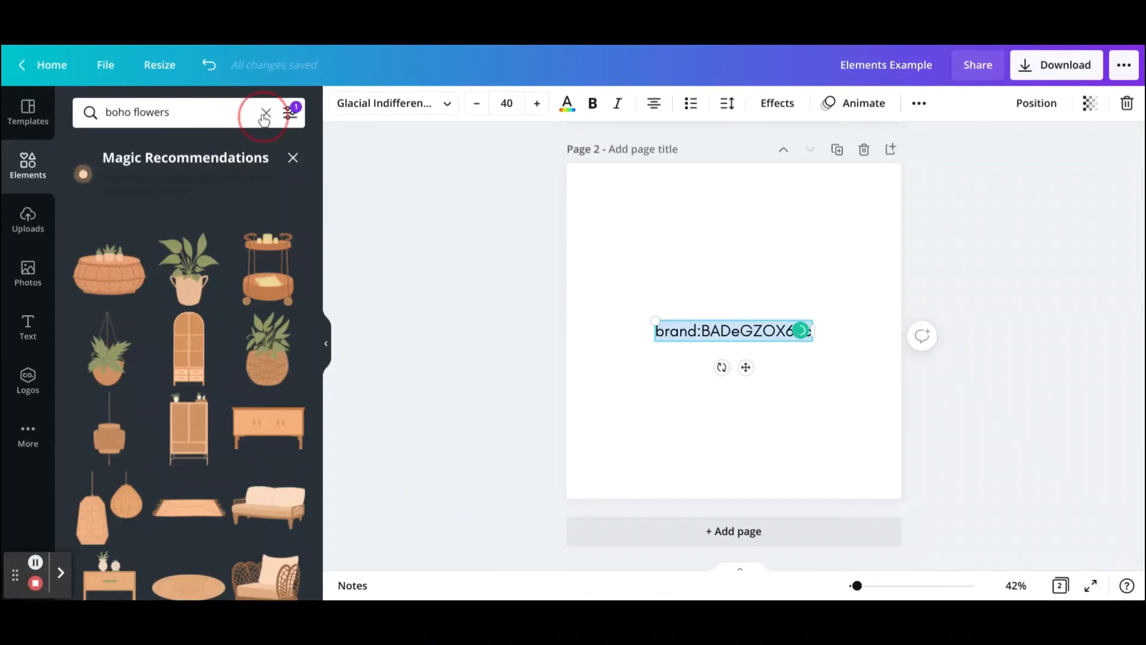
pyautogui.click(265, 112)
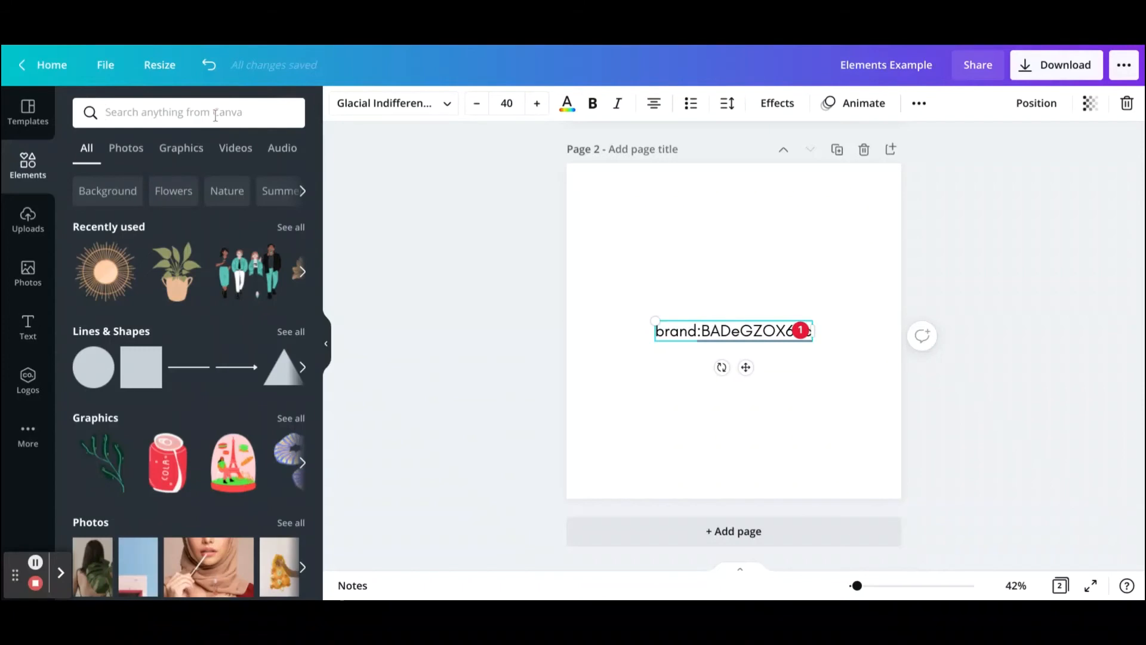
pyautogui.write('brand:BADeGZOX6Sc')
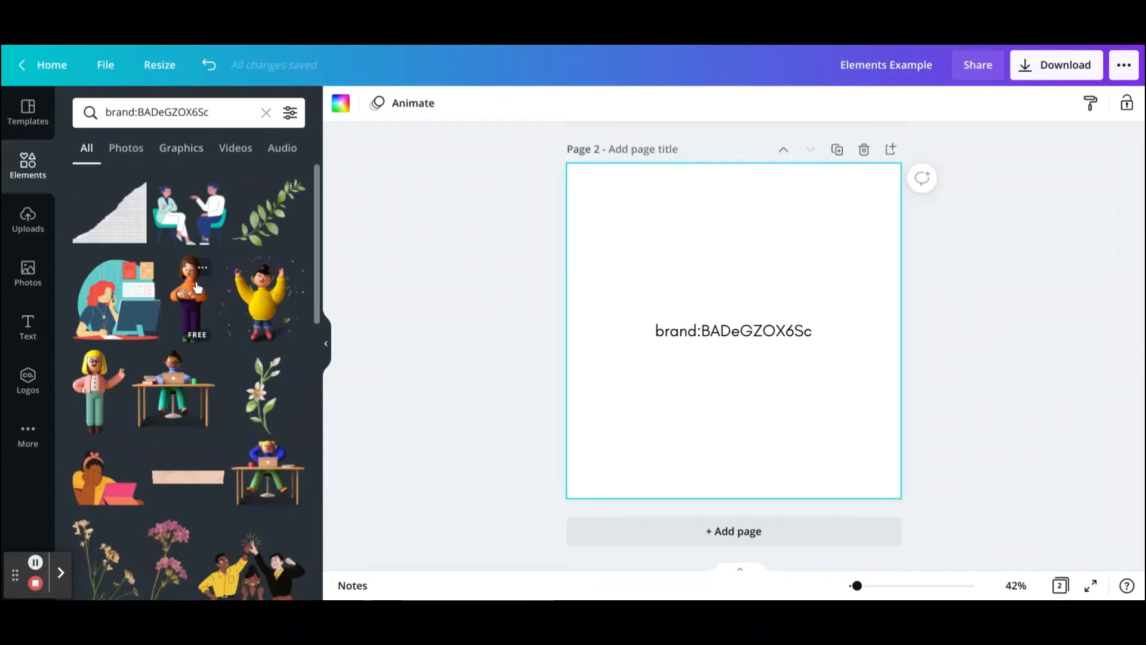
# View details of the person-using-cellphone graphic and browse the brand results.
pyautogui.click(203, 268)
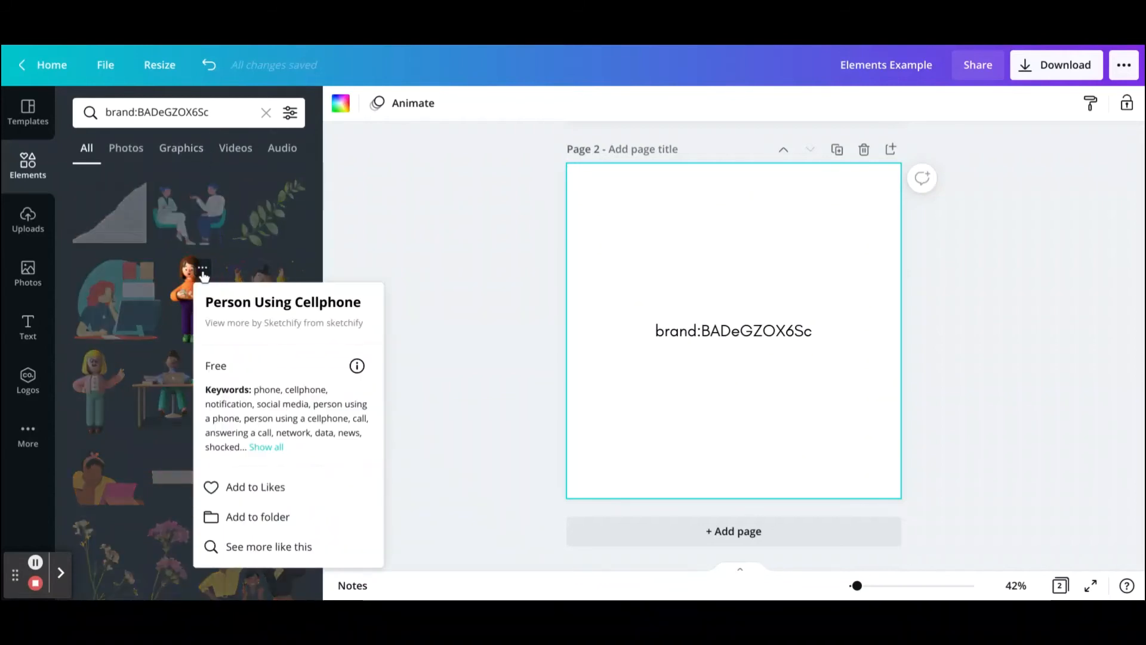
pyautogui.moveTo(275, 325)
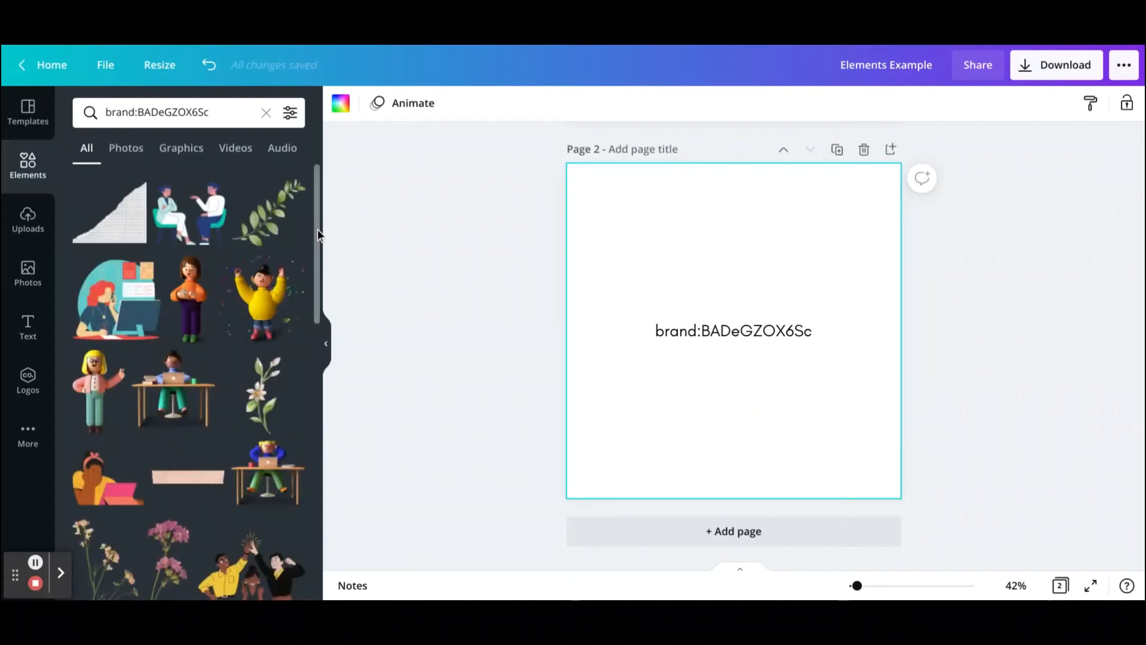
pyautogui.scroll(-3)
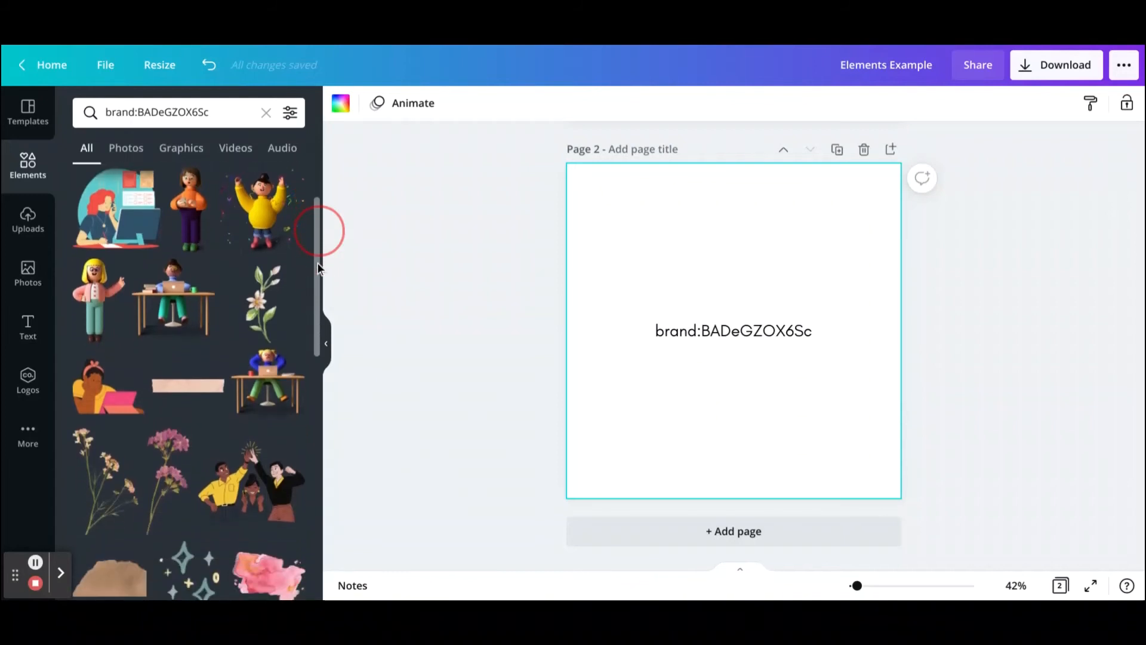
pyautogui.scroll(-3)
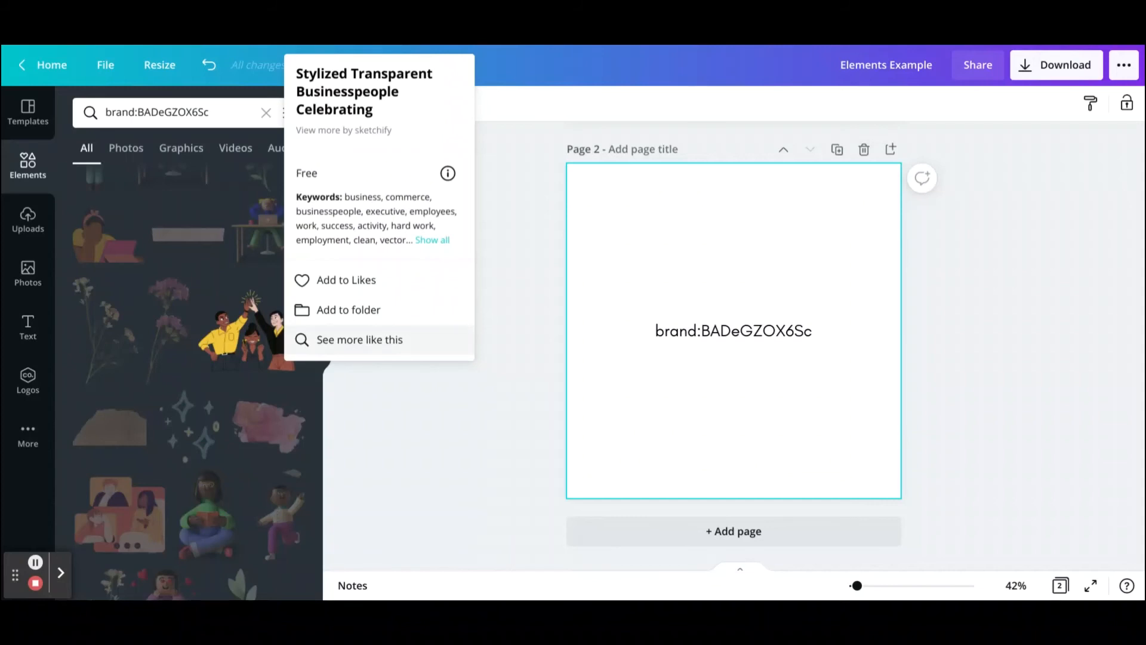
pyautogui.moveTo(338, 331)
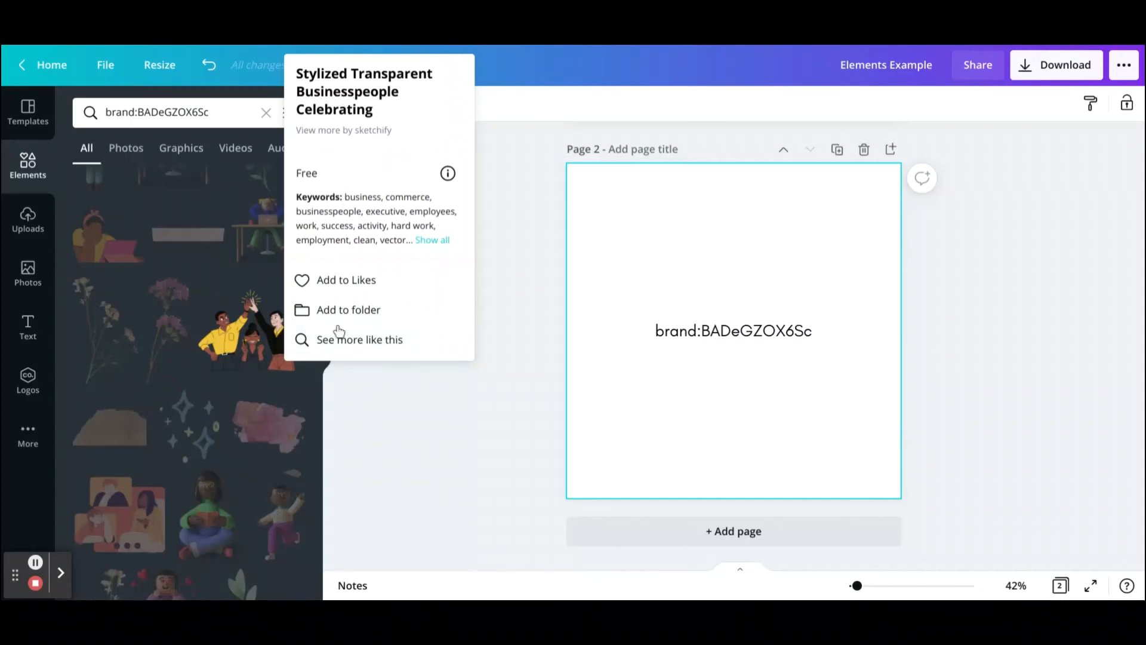
pyautogui.moveTo(334, 344)
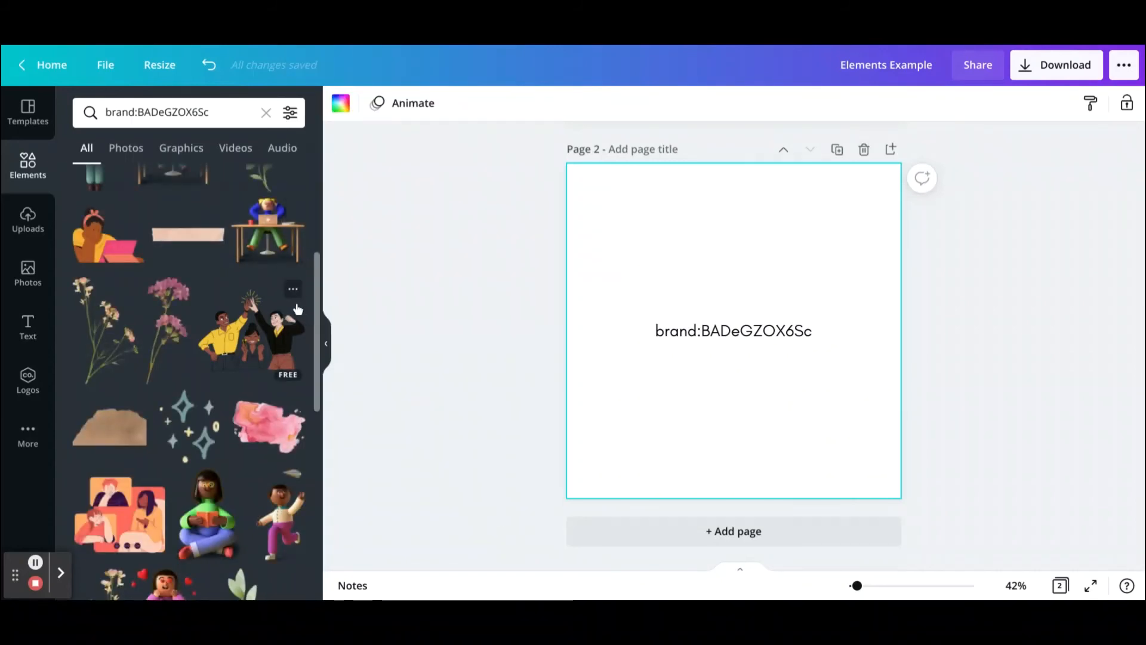
# Show more graphics like the celebrating businesspeople illustration and browse them.
pyautogui.click(292, 289)
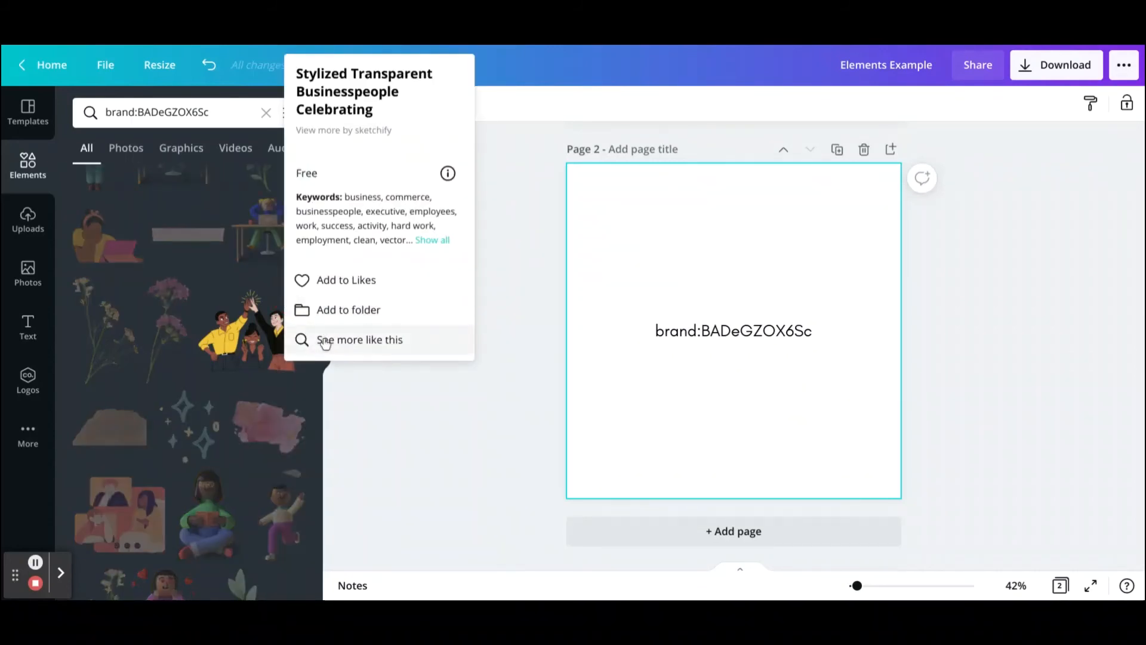
pyautogui.click(359, 339)
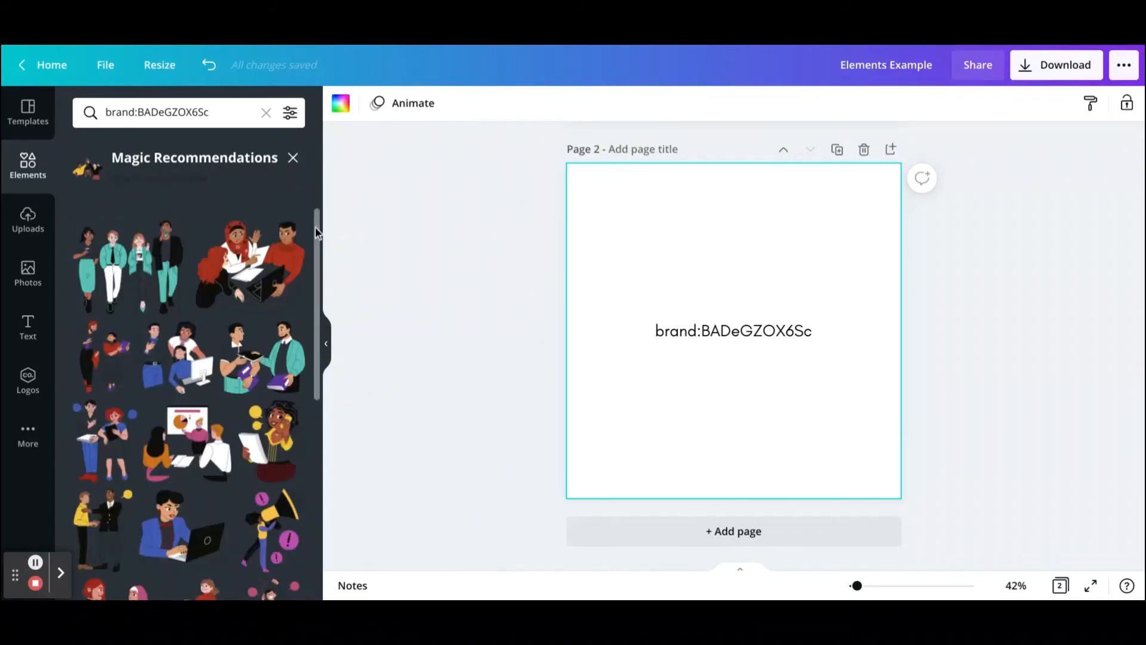
pyautogui.scroll(-3)
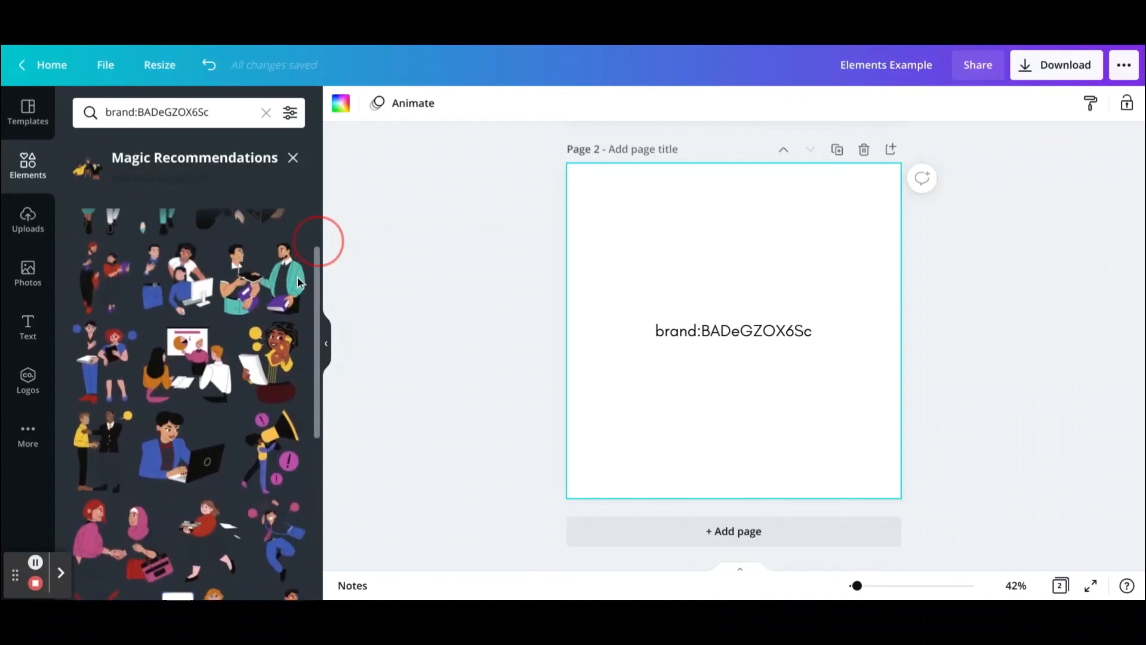
pyautogui.scroll(-3)
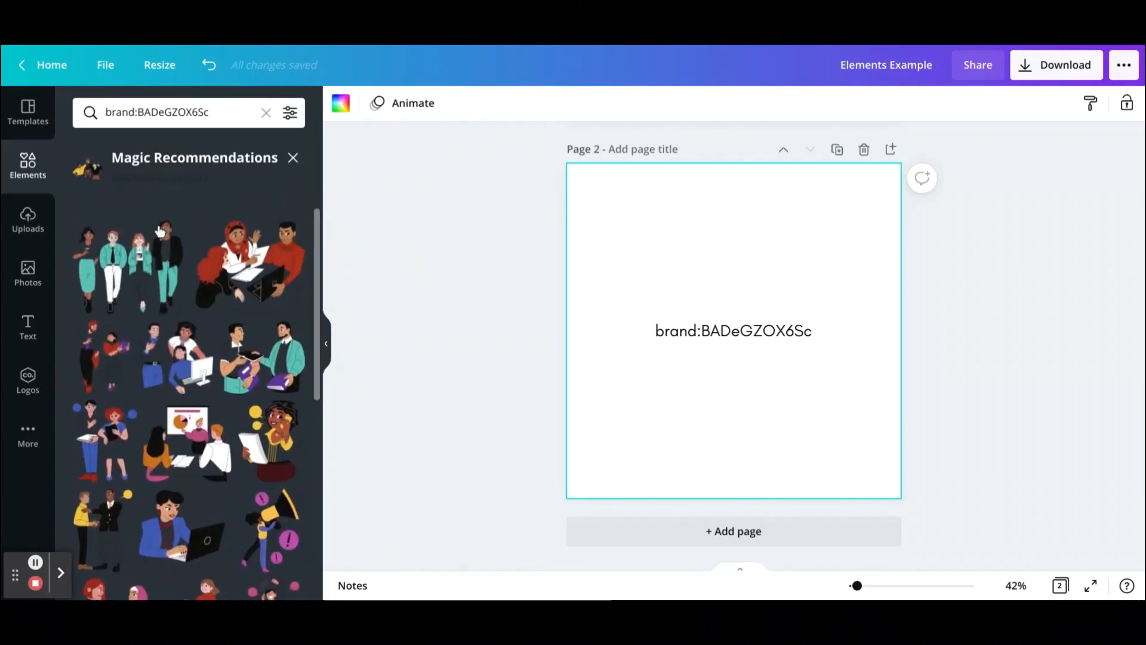
# Add the four walking people illustration to page 2's bottom-left corner and delete a stray selection.
pyautogui.click(124, 263)
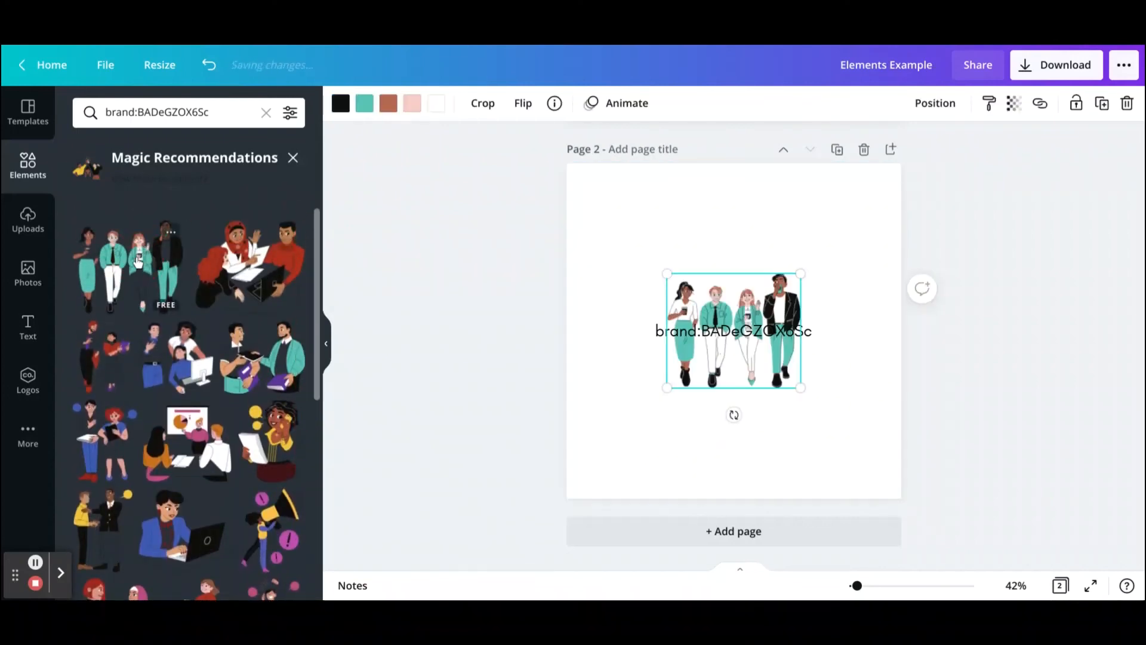
pyautogui.moveTo(733, 330); pyautogui.dragTo(654, 439)
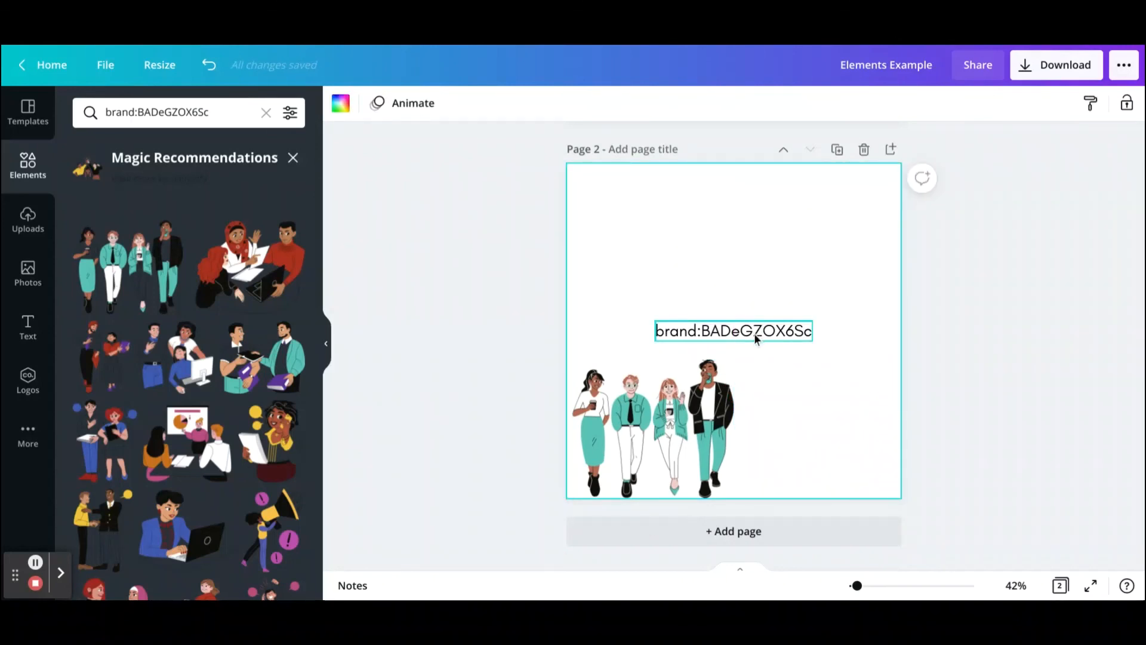
pyautogui.click(651, 427)
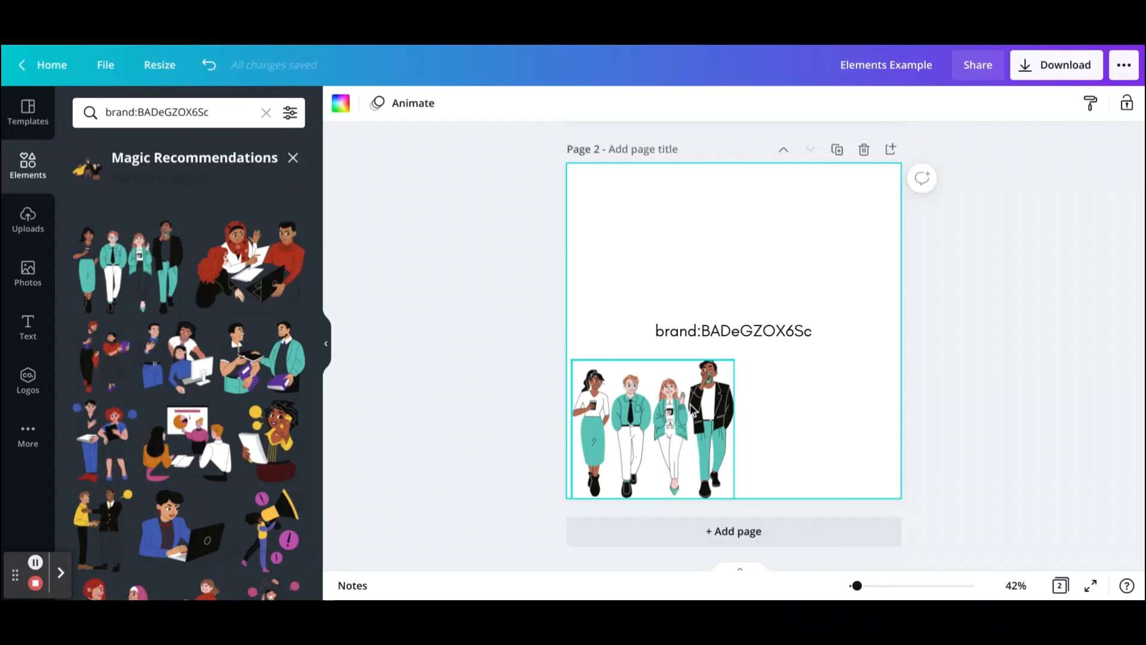
pyautogui.press('Delete')
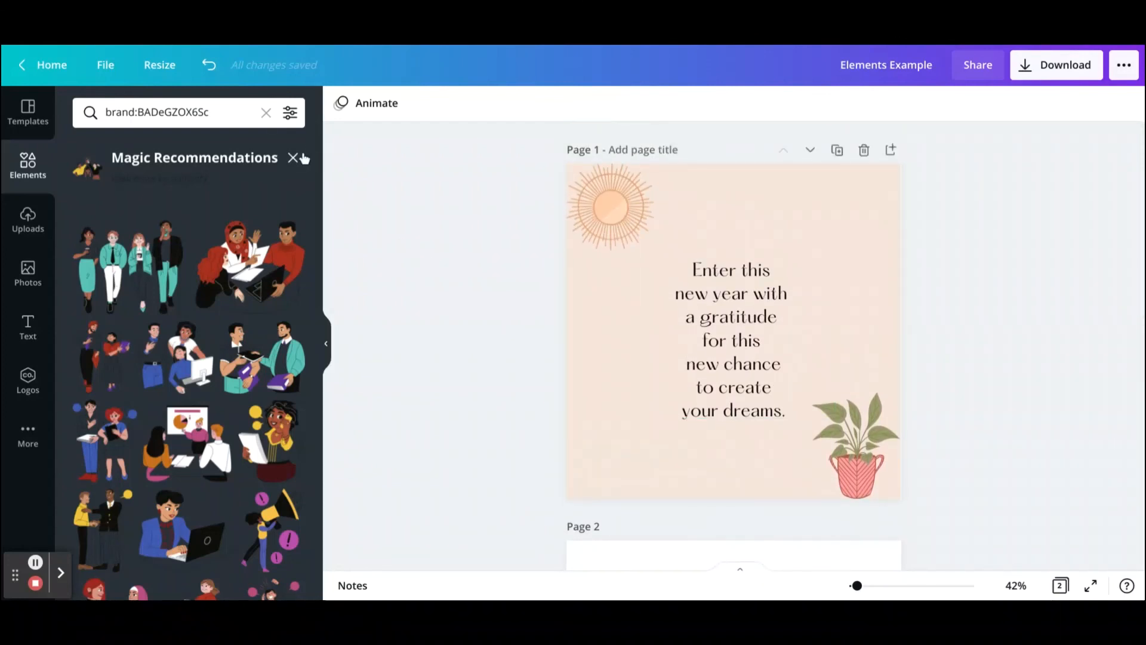
# Close Magic Recommendations to return to the brand-code search results.
pyautogui.click(293, 157)
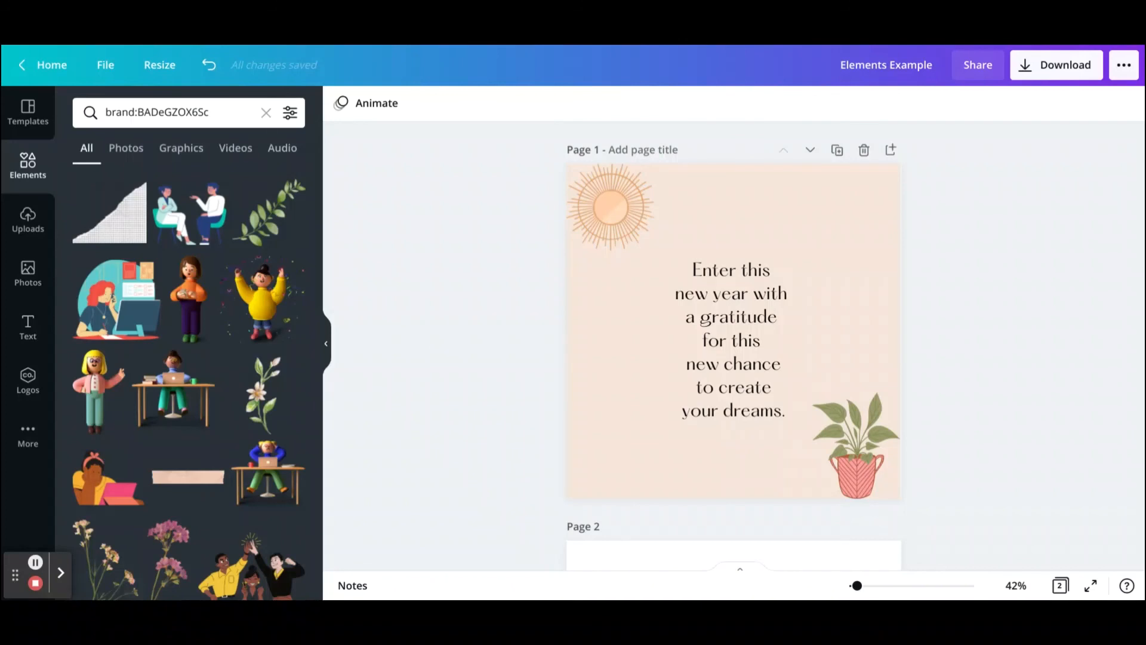
pyautogui.moveTo(314, 48)
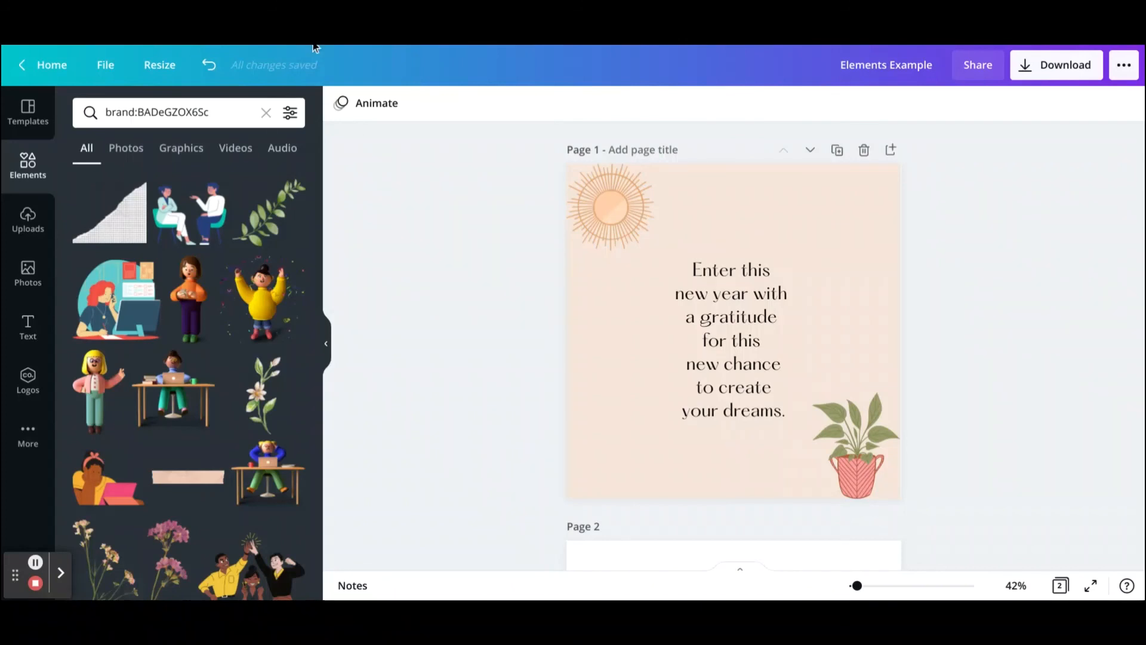
pyautogui.moveTo(48, 575)
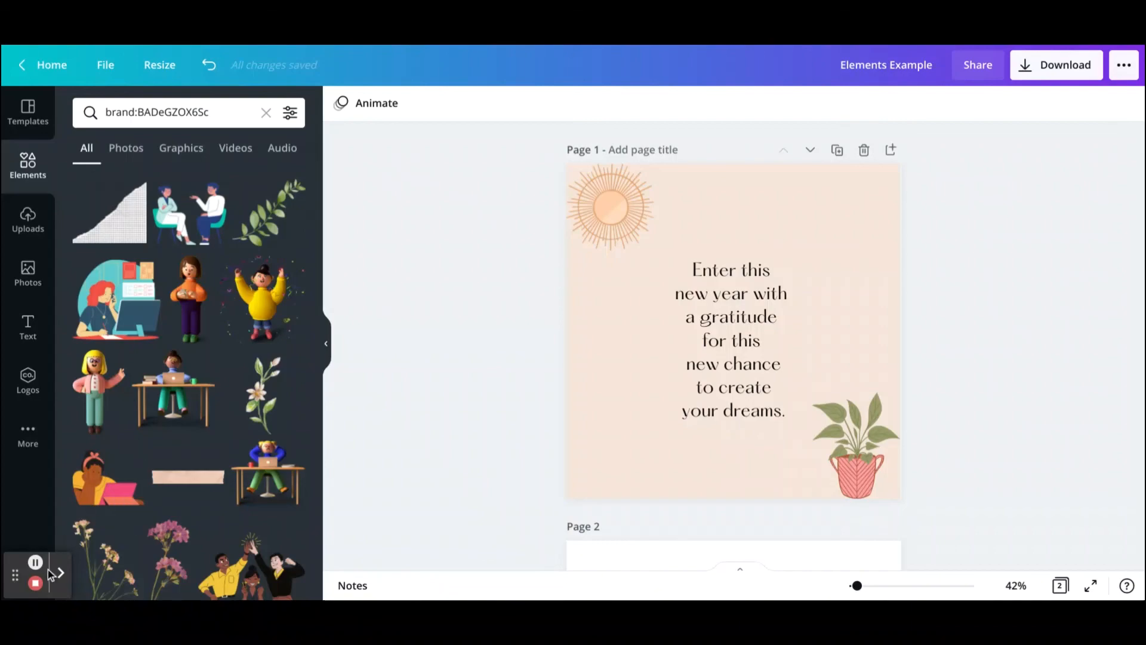